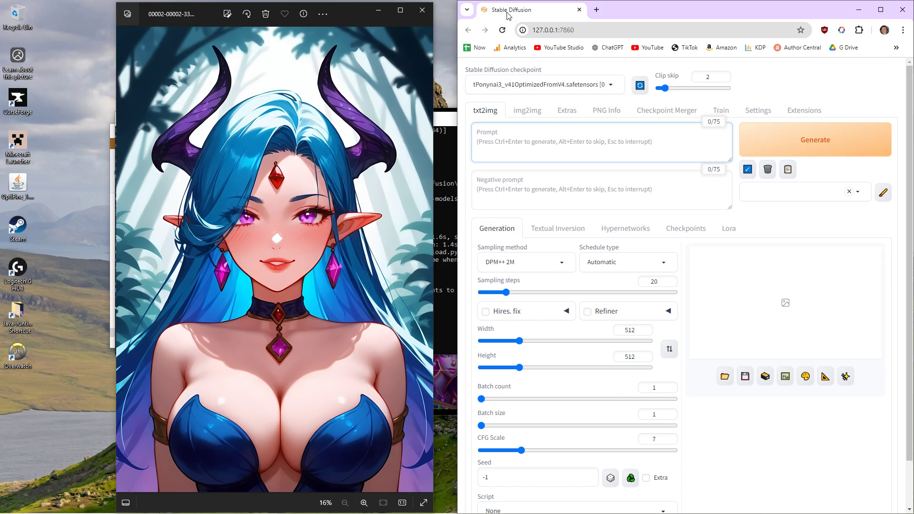
{"action": "mouse_move", "coordinate": [513, 9]}
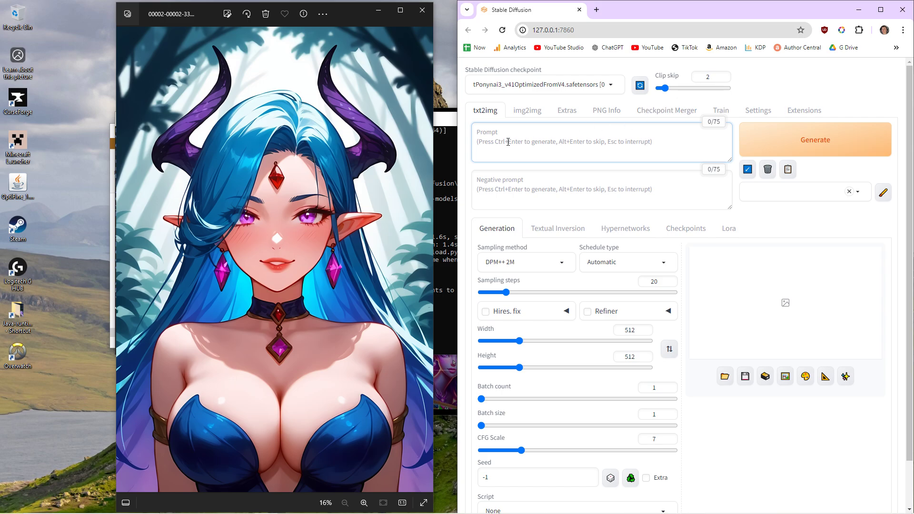
Step: Enter the (score_9,score_8_up,score_7_up), quality tags in the prompt, fixing the closing bracket
{"action": "type", "text": "(score_9,score_8_up,score_7_up),"}
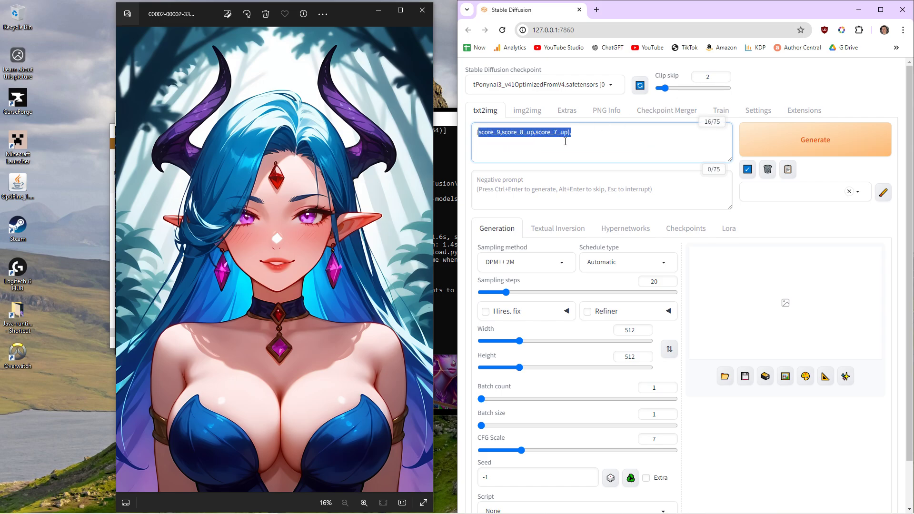
{"action": "mouse_move", "coordinate": [366, 200]}
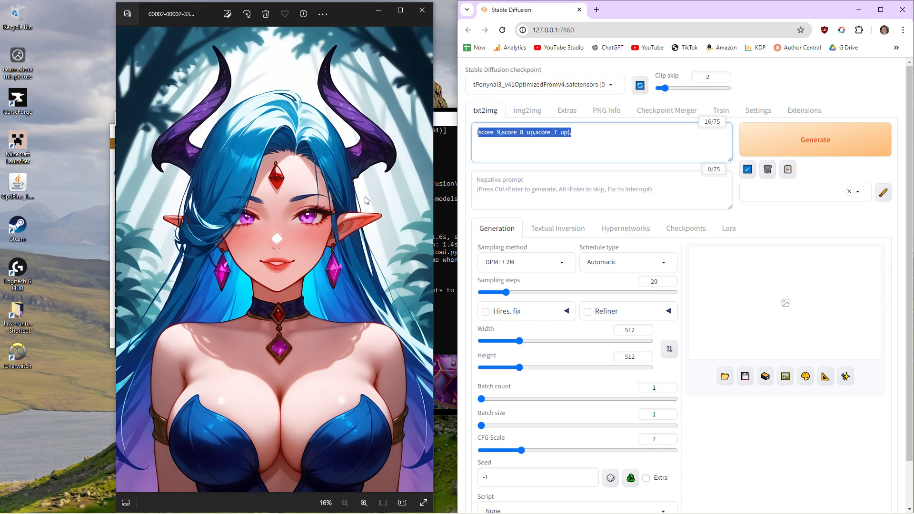
{"action": "mouse_move", "coordinate": [501, 99]}
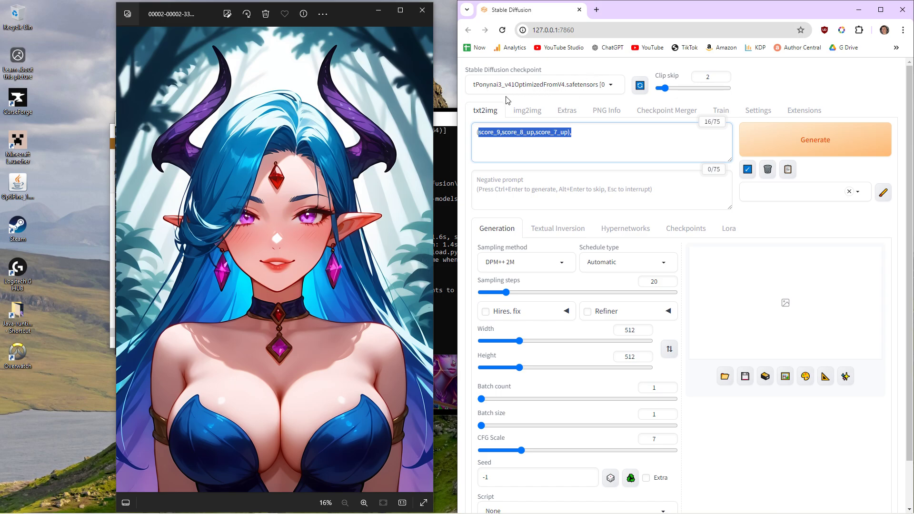
{"action": "mouse_move", "coordinate": [492, 94]}
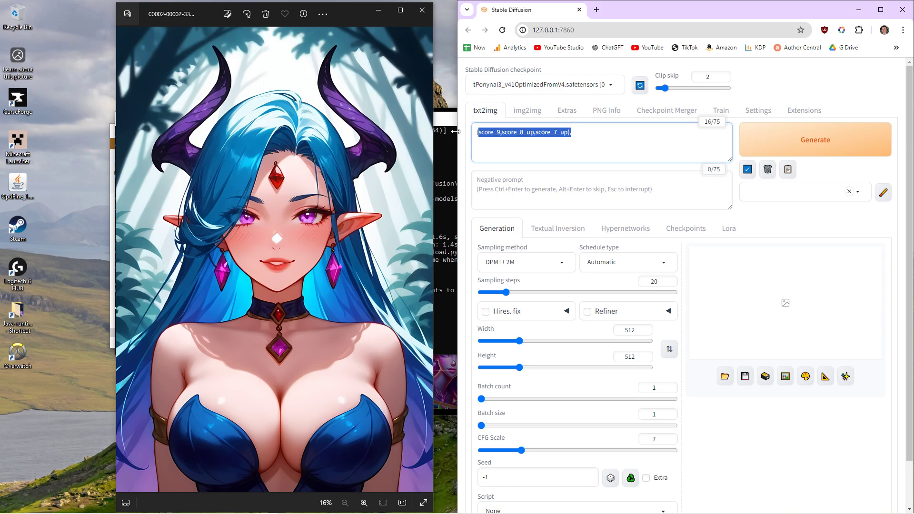
{"action": "mouse_move", "coordinate": [515, 123]}
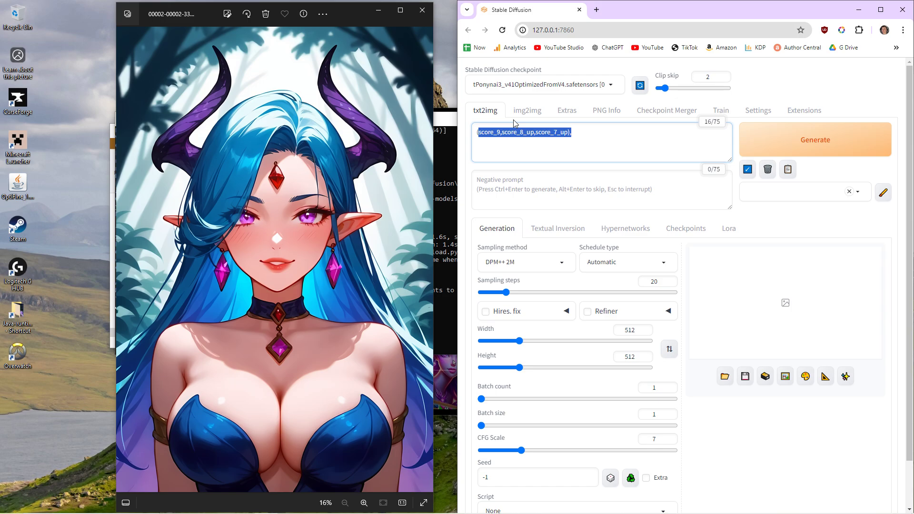
{"action": "mouse_move", "coordinate": [490, 85]}
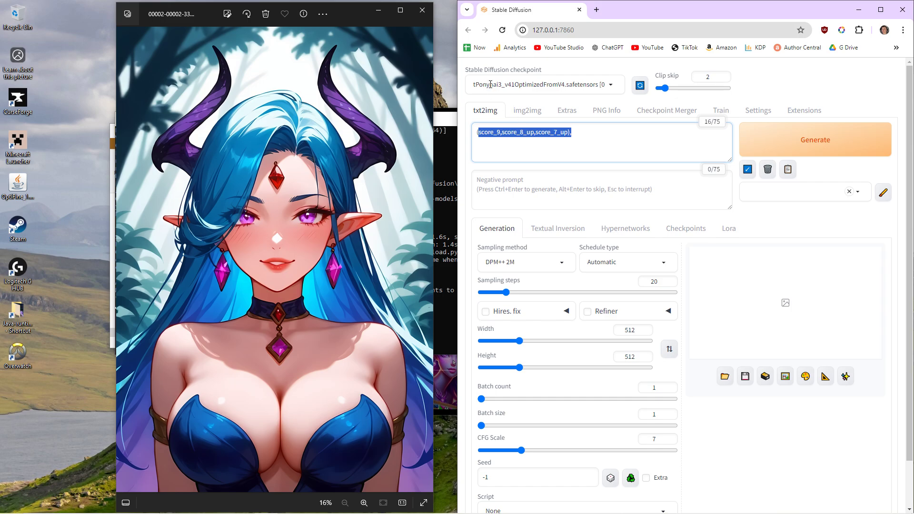
{"action": "mouse_move", "coordinate": [558, 108]}
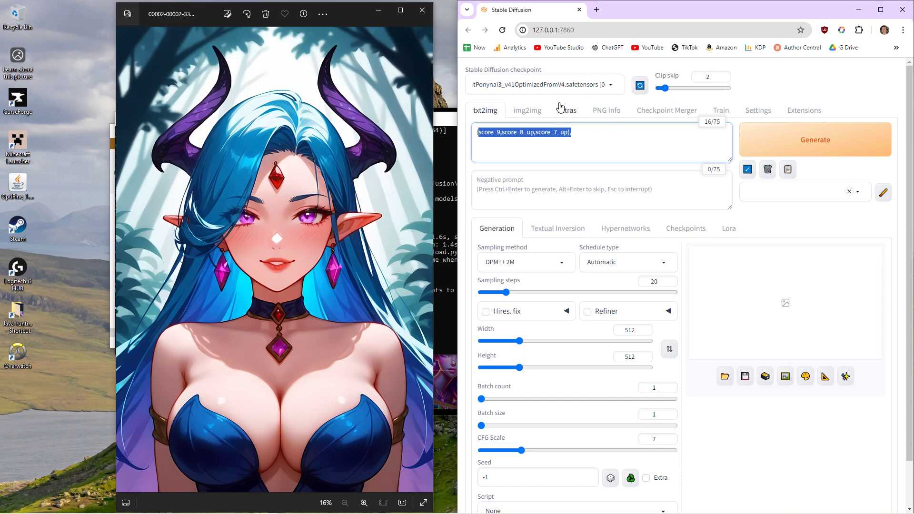
{"action": "left_click", "coordinate": [524, 132]}
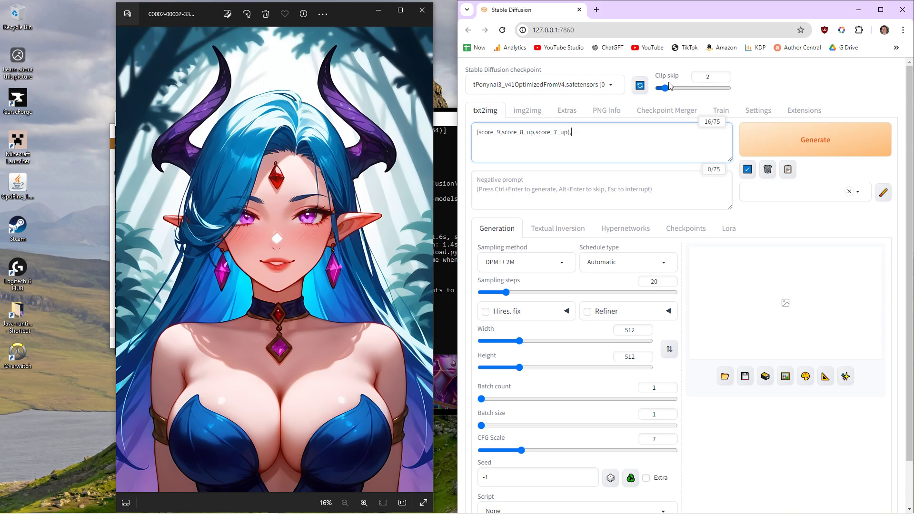
{"action": "mouse_move", "coordinate": [758, 110]}
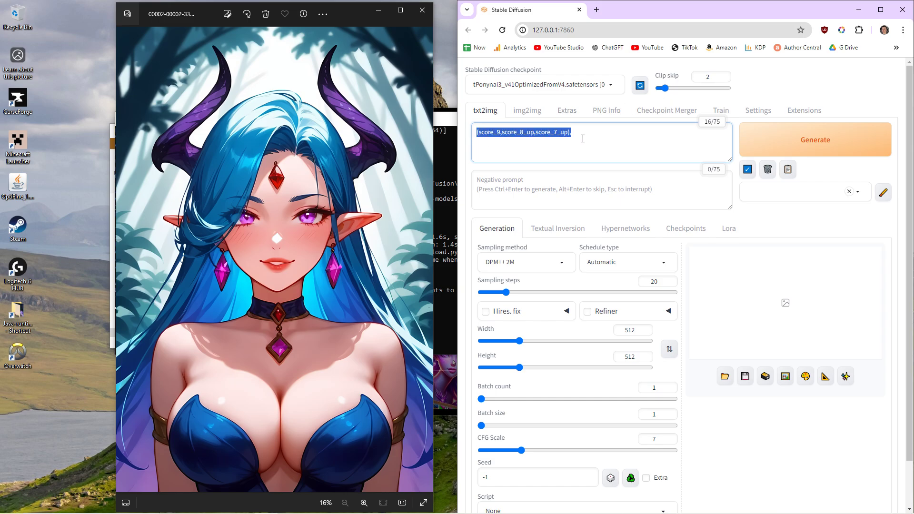
{"action": "mouse_move", "coordinate": [460, 138]}
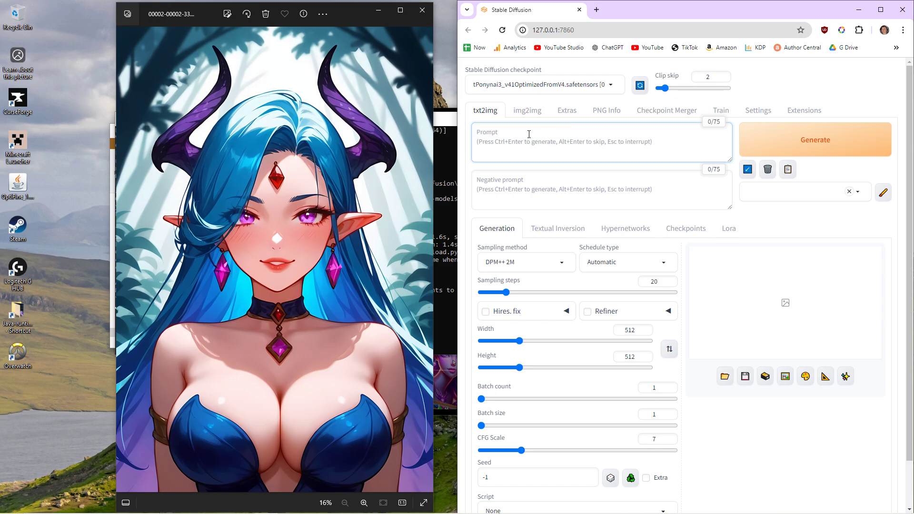
{"action": "type", "text": "(score_9,score_8_up,score_7_up),"}
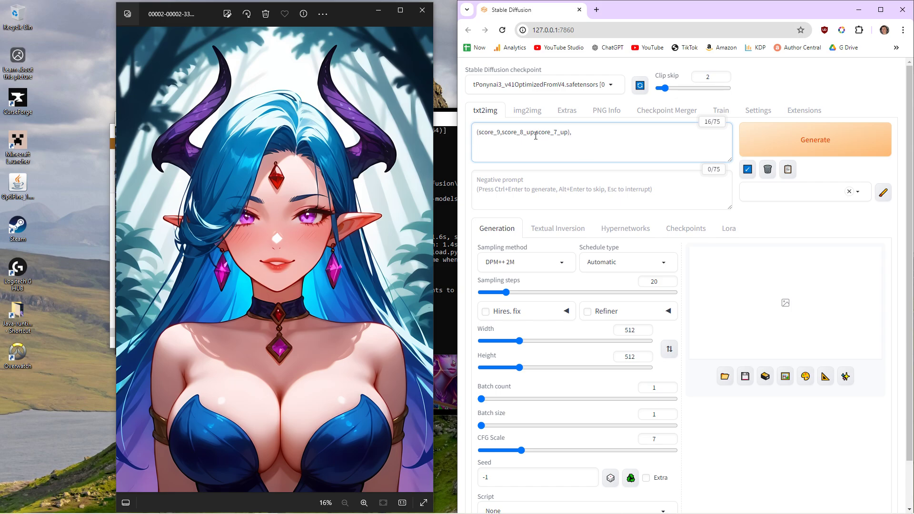
{"action": "type", "text": ")"}
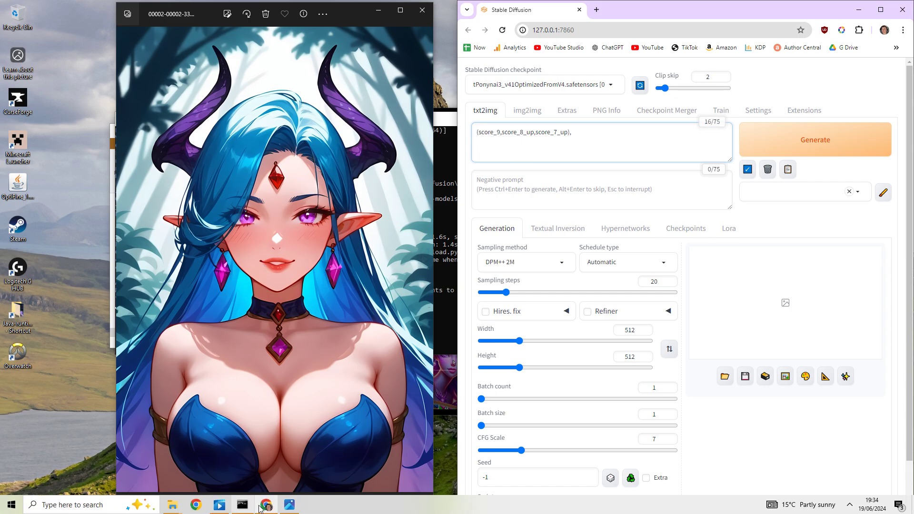
Step: Bring up the paused Battle Babes Lightning Trailer in Windows Media Player
{"action": "left_click", "coordinate": [218, 505]}
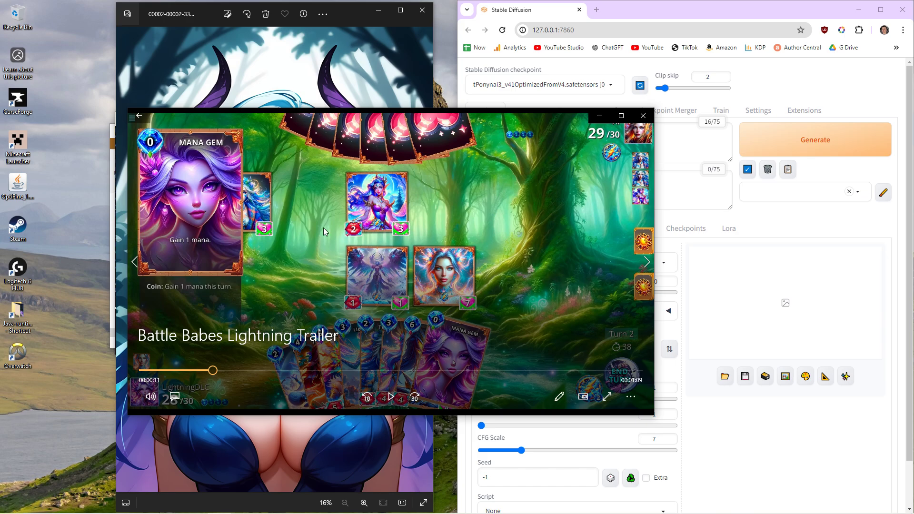
{"action": "mouse_move", "coordinate": [599, 115]}
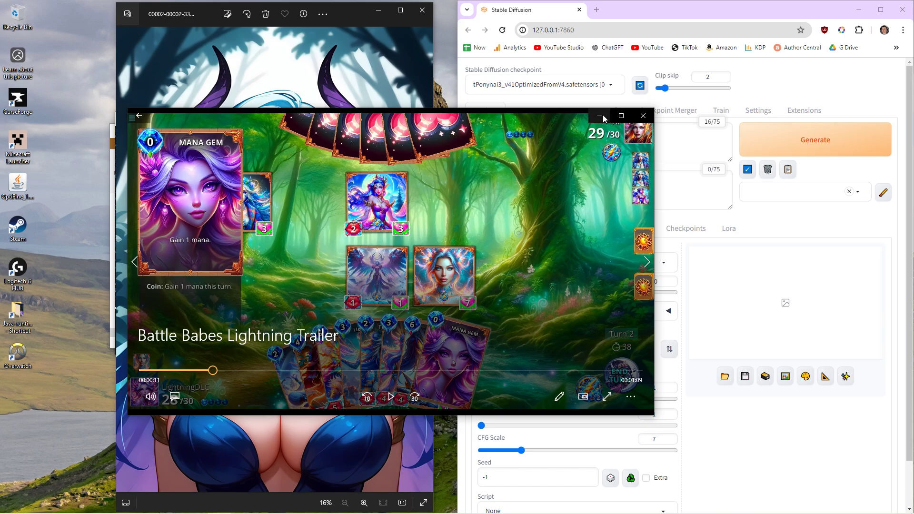
{"action": "mouse_move", "coordinate": [603, 119]}
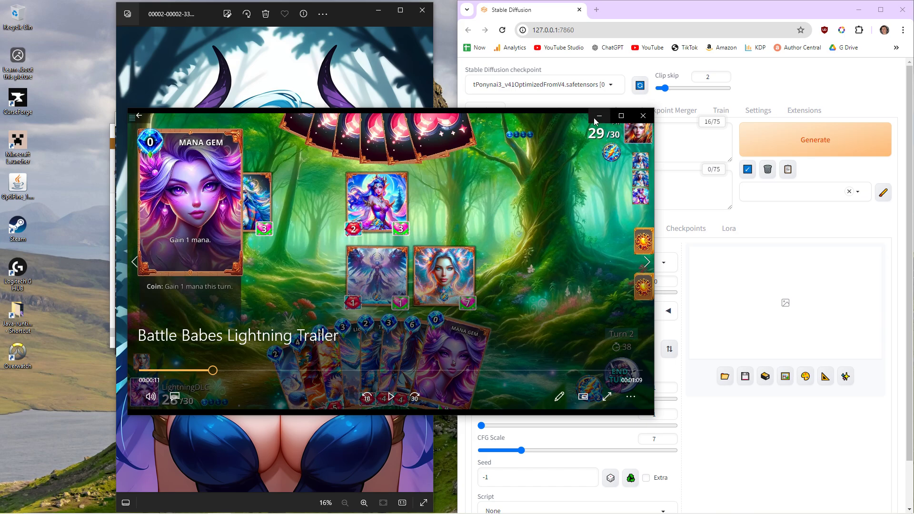
{"action": "mouse_move", "coordinate": [386, 227]}
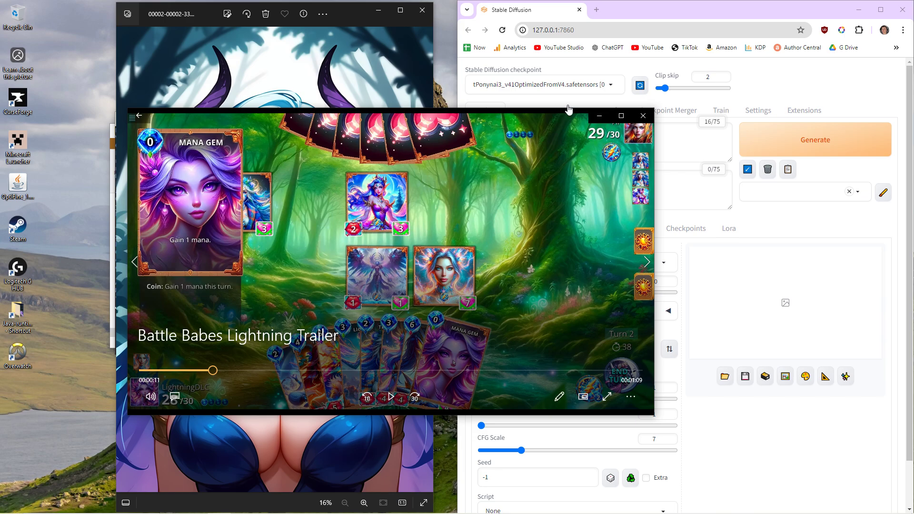
Step: Minimize the trailer video and place the cursor after the score tags in the prompt
{"action": "left_click", "coordinate": [642, 115]}
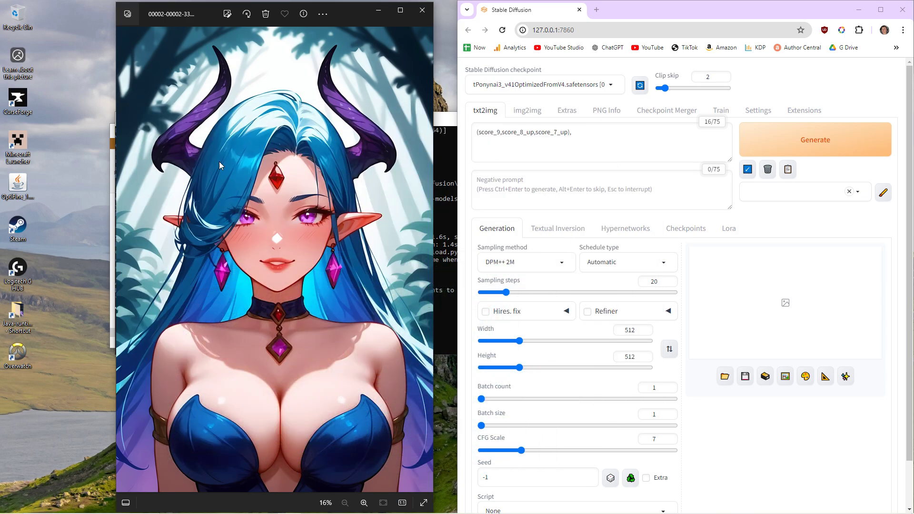
{"action": "mouse_move", "coordinate": [274, 186]}
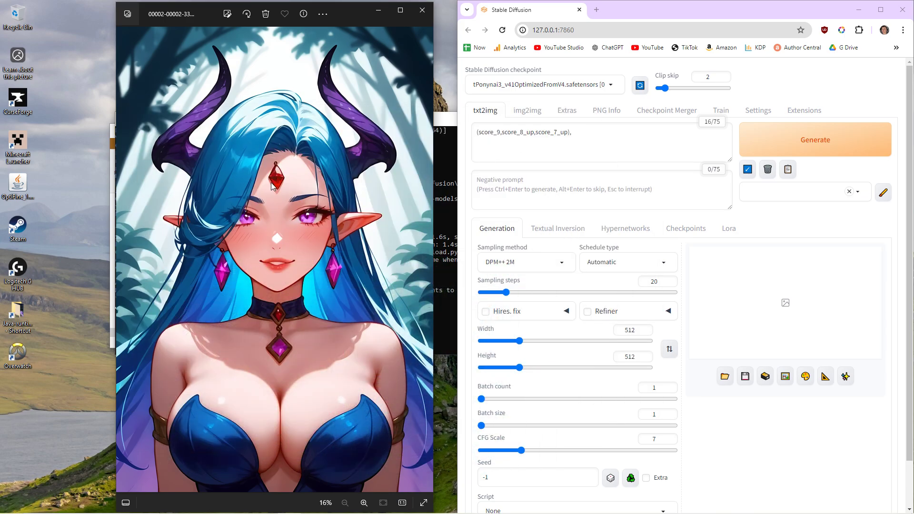
{"action": "mouse_move", "coordinate": [479, 173]}
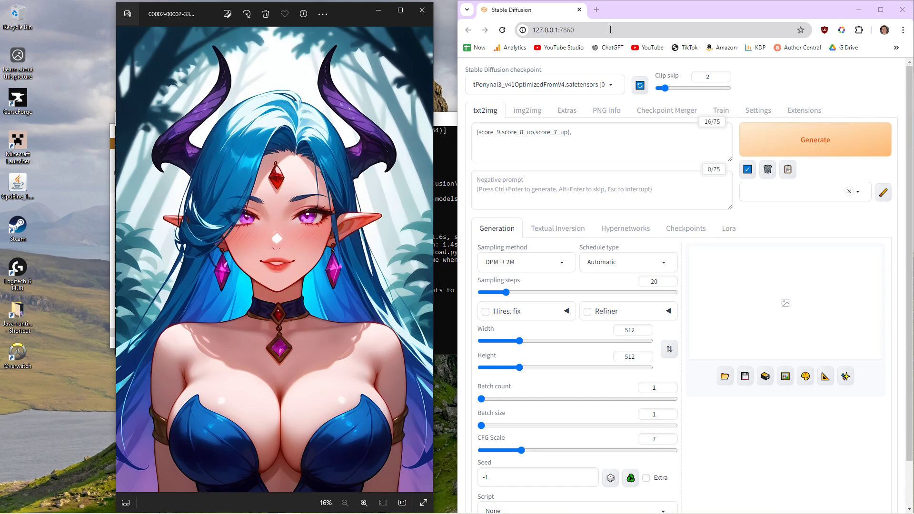
{"action": "mouse_move", "coordinate": [607, 47]}
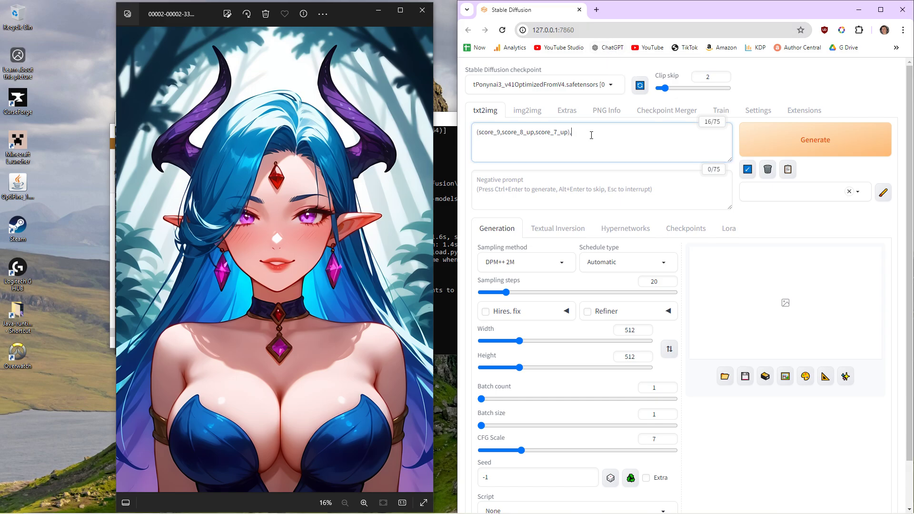
{"action": "mouse_move", "coordinate": [607, 187]}
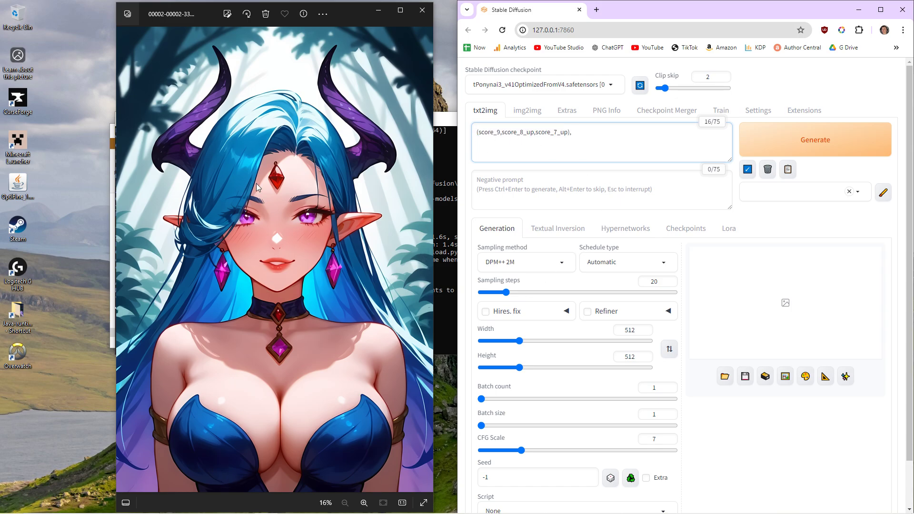
{"action": "left_click", "coordinate": [571, 132]}
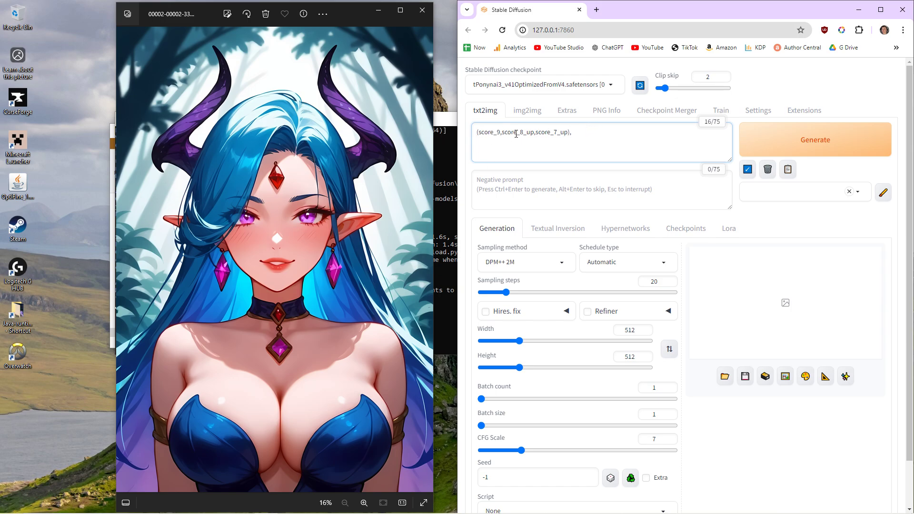
{"action": "left_click", "coordinate": [577, 132]}
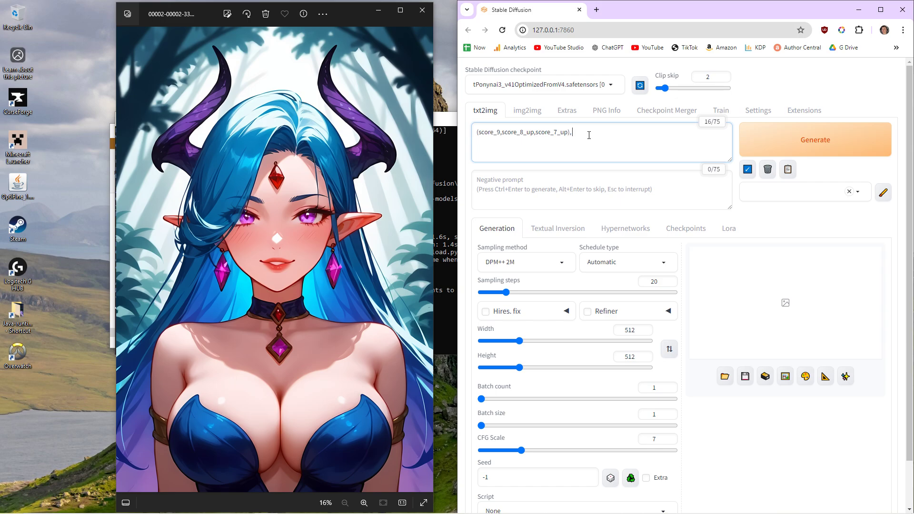
{"action": "mouse_move", "coordinate": [609, 133]}
{"action": "type", "text": " 1 girl"}
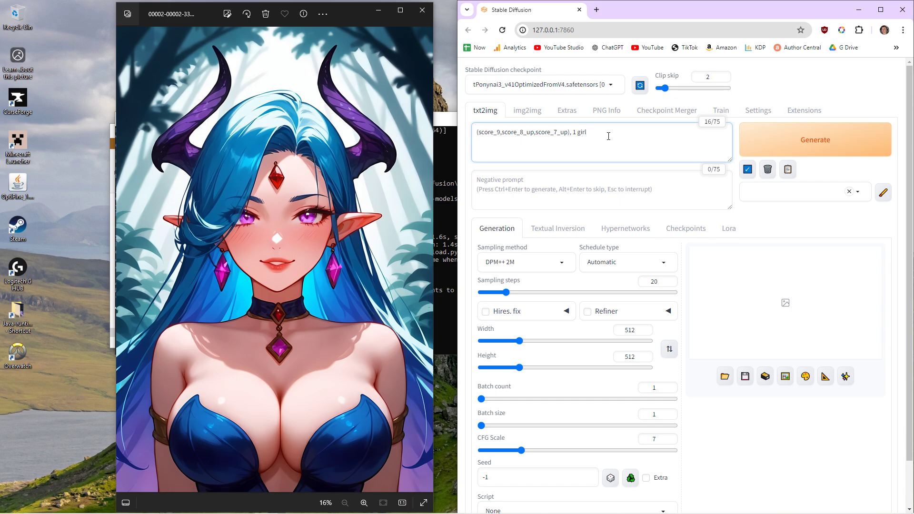
Step: Add 'in a fighting stance surrounded by magical energy' after '1 girl'
{"action": "type", "text": "in a fight"}
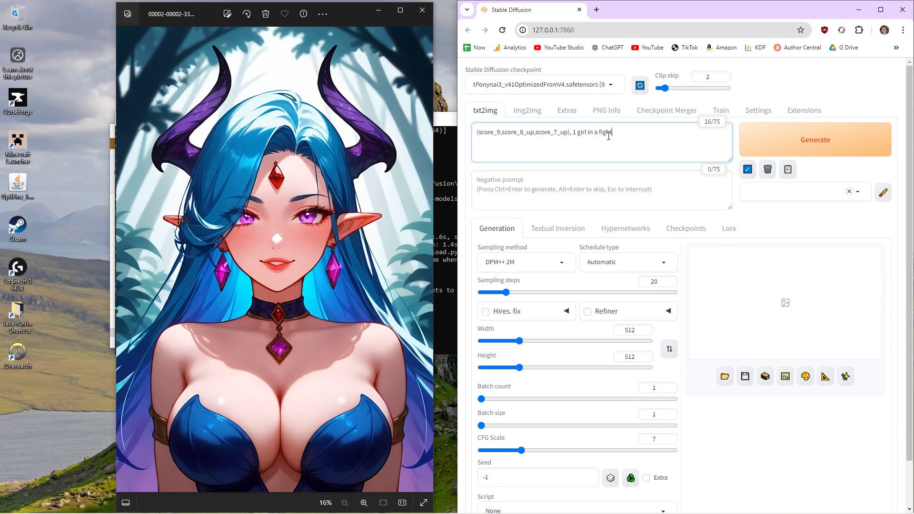
{"action": "type", "text": "ing stance s"}
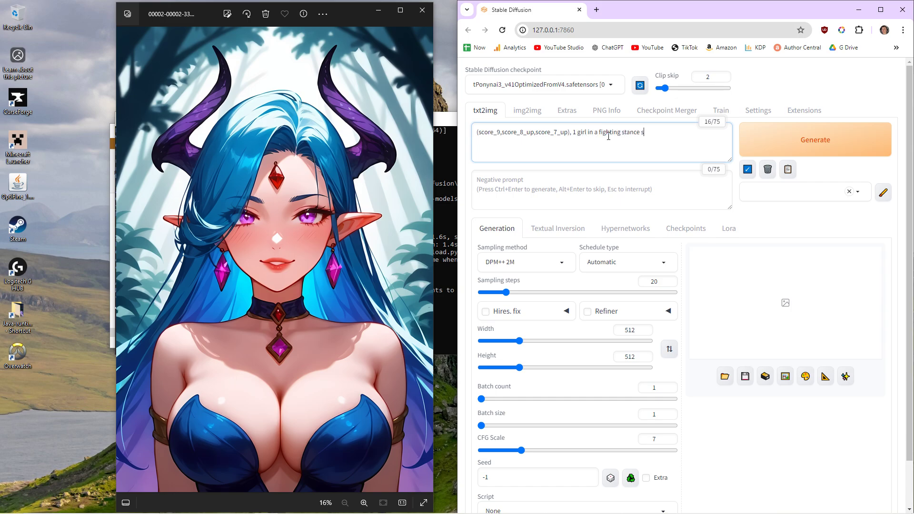
{"action": "type", "text": "surrounded by mag"}
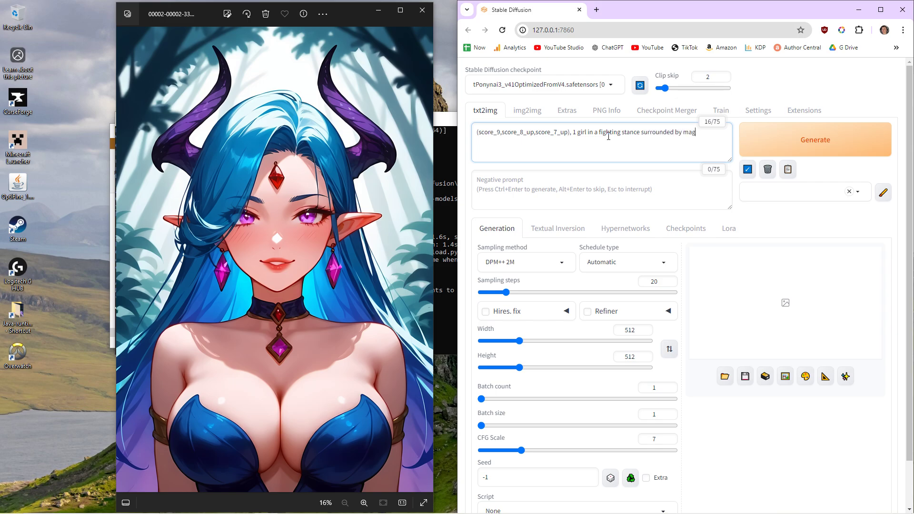
{"action": "type", "text": "cal e"}
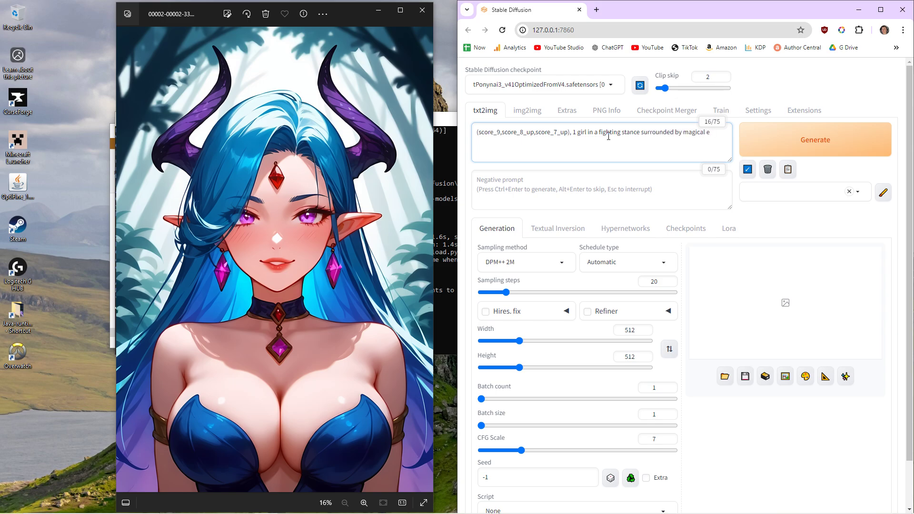
{"action": "type", "text": "nergy"}
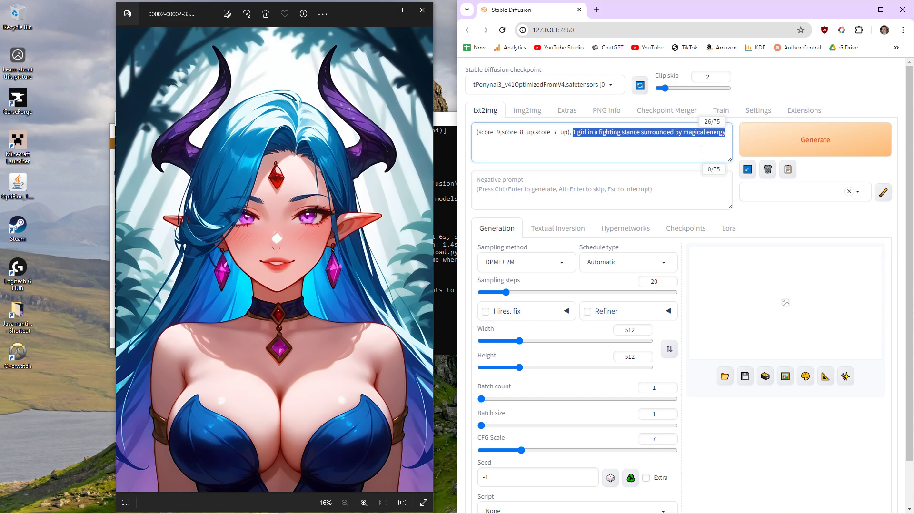
Step: Append 'forest background, choker, necklace' to the end of the prompt
{"action": "left_click", "coordinate": [725, 133]}
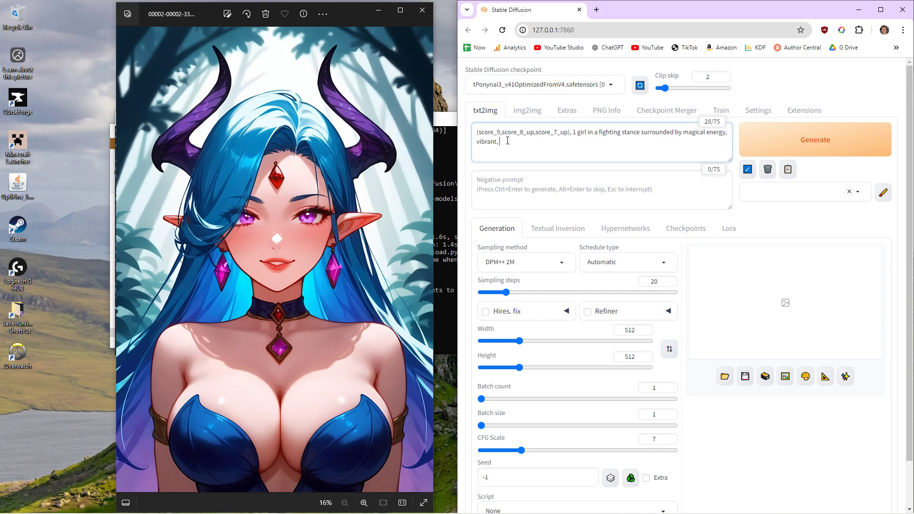
{"action": "type", "text": "forest background"}
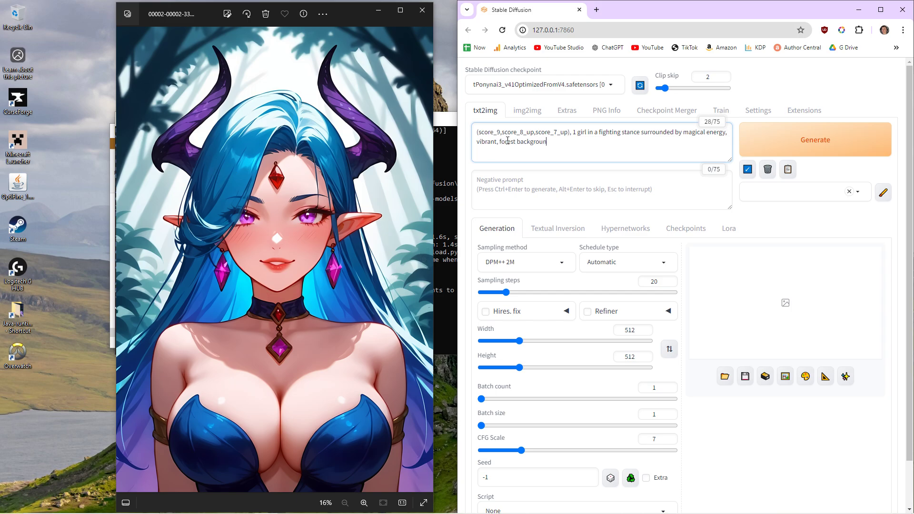
{"action": "type", "text": "d"}
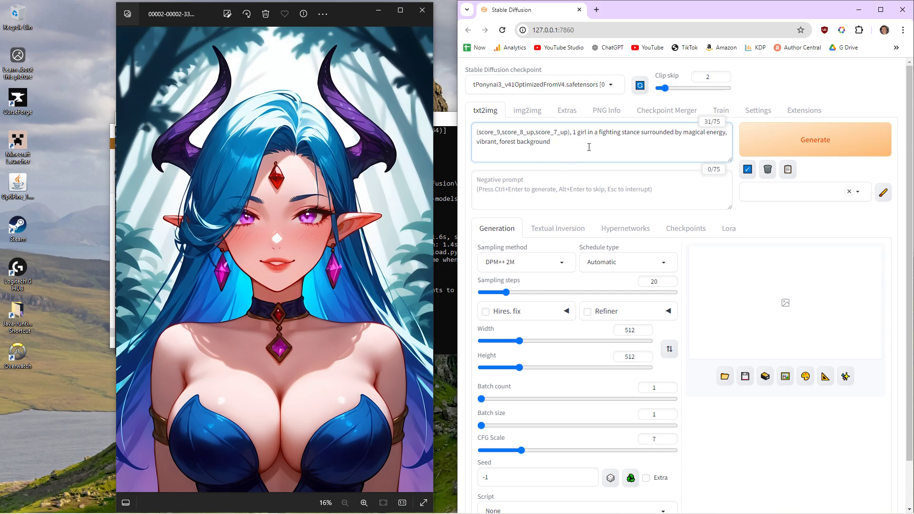
{"action": "type", "text": ","}
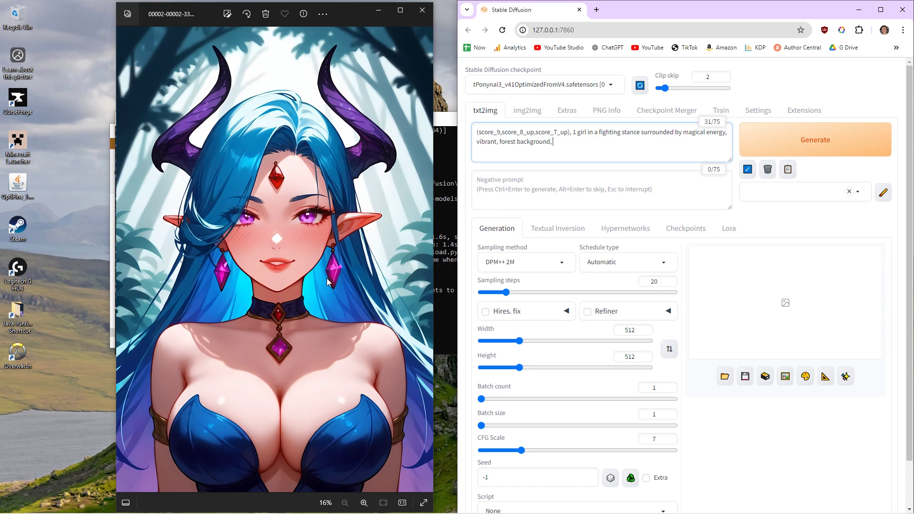
{"action": "type", "text": "choker"}
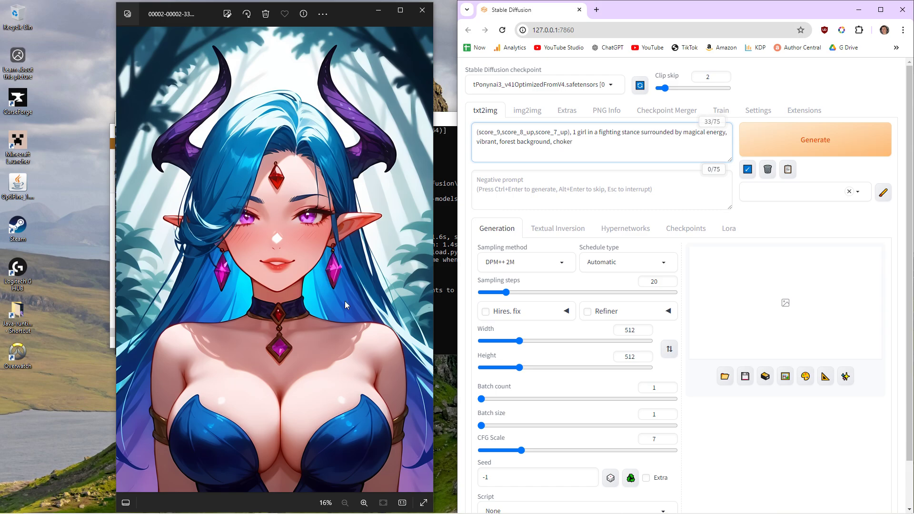
{"action": "type", "text": ","}
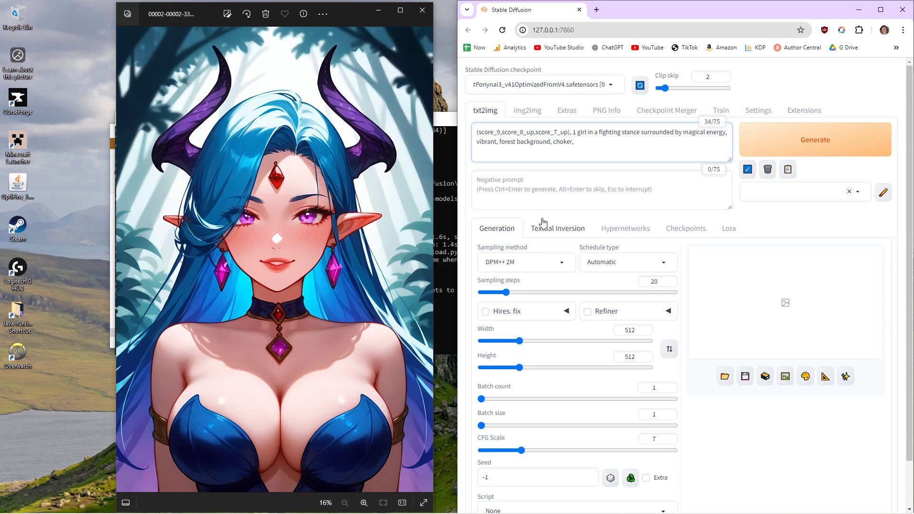
{"action": "type", "text": "necklace"}
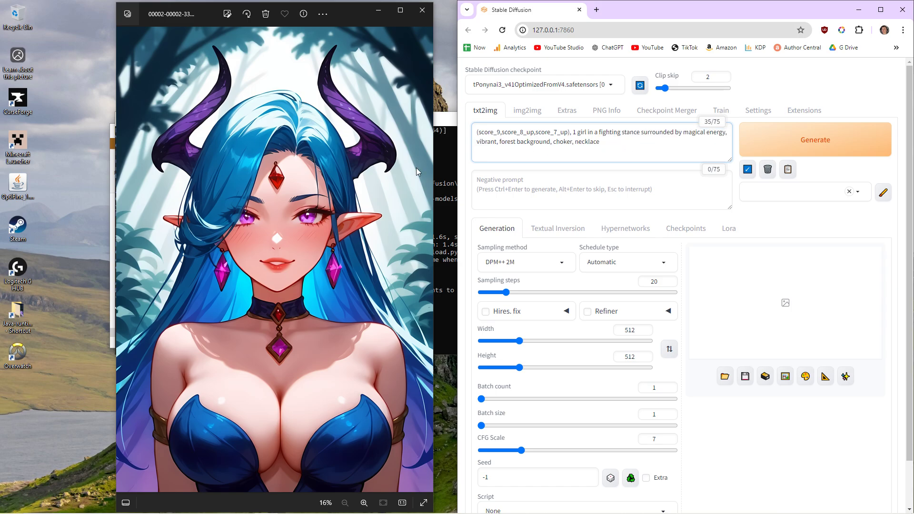
{"action": "mouse_move", "coordinate": [315, 200]}
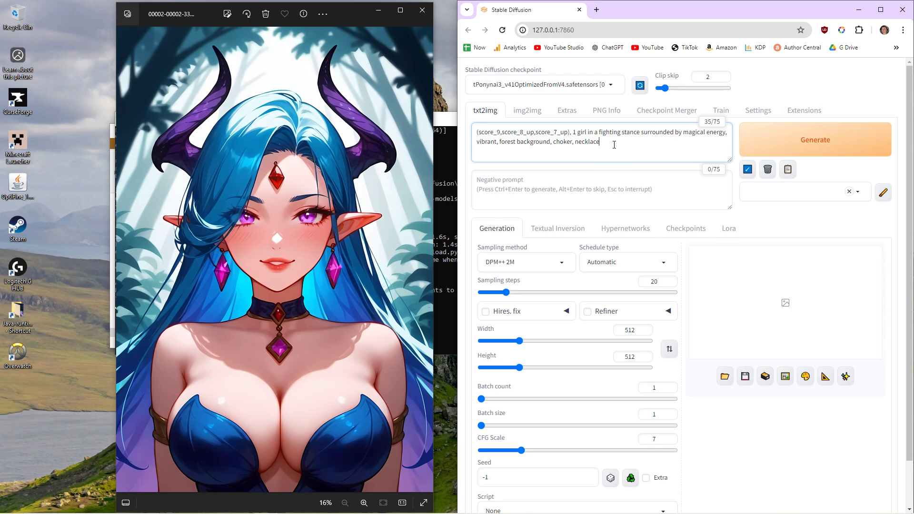
{"action": "mouse_move", "coordinate": [182, 200]}
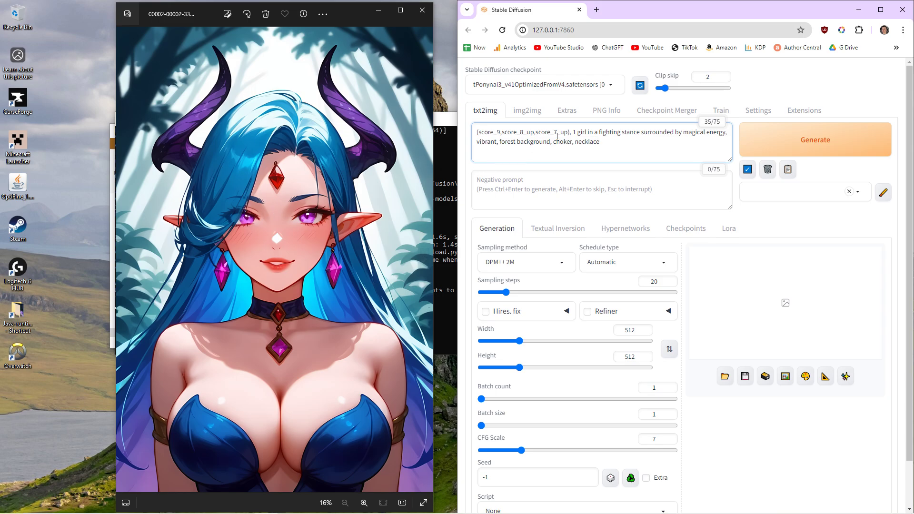
{"action": "mouse_move", "coordinate": [611, 150]}
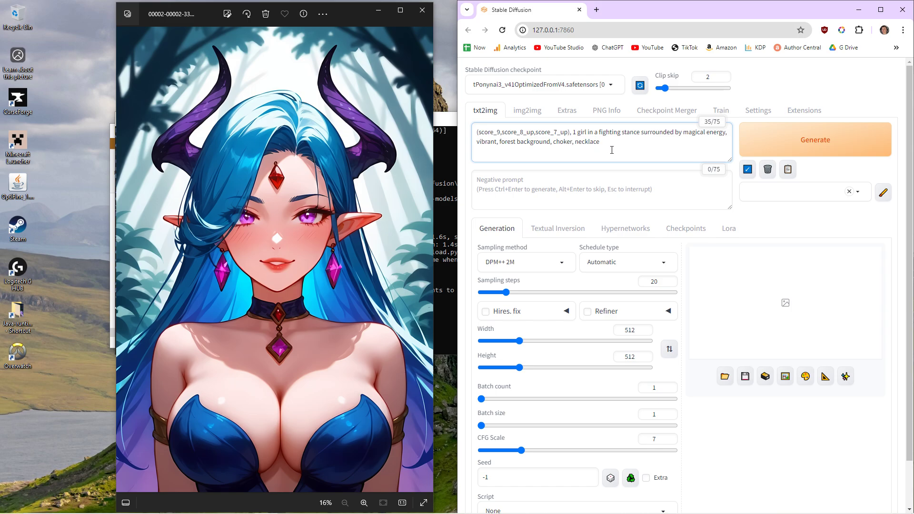
Step: Append ', top half, cleav' after the necklace tag
{"action": "type", "text": ","}
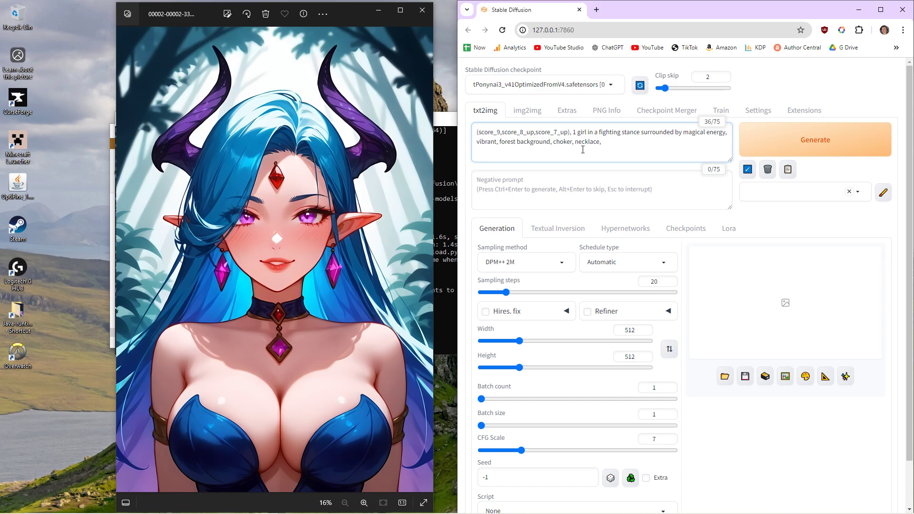
{"action": "mouse_move", "coordinate": [605, 109]}
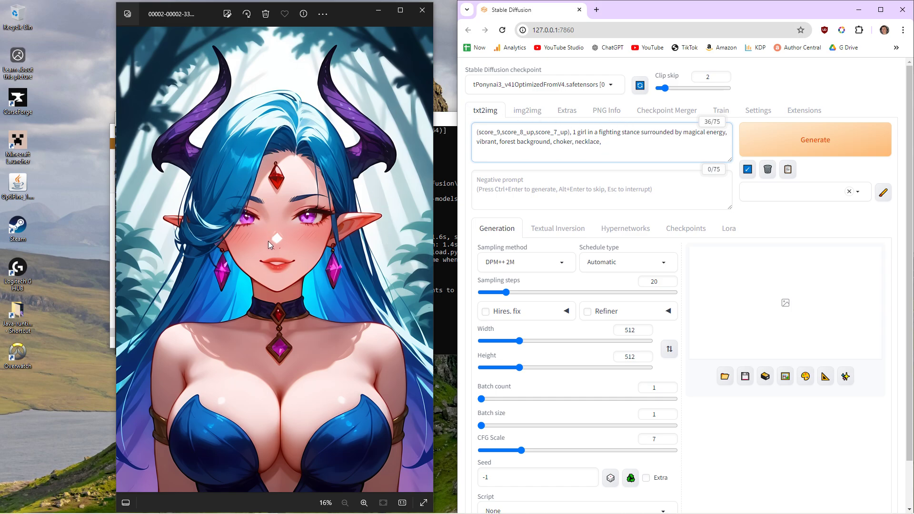
{"action": "mouse_move", "coordinate": [402, 253]}
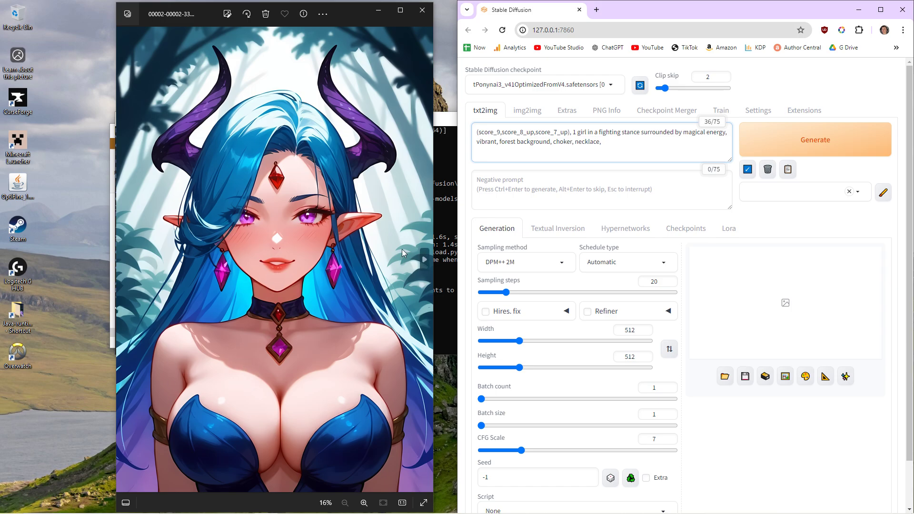
{"action": "type", "text": "top half"}
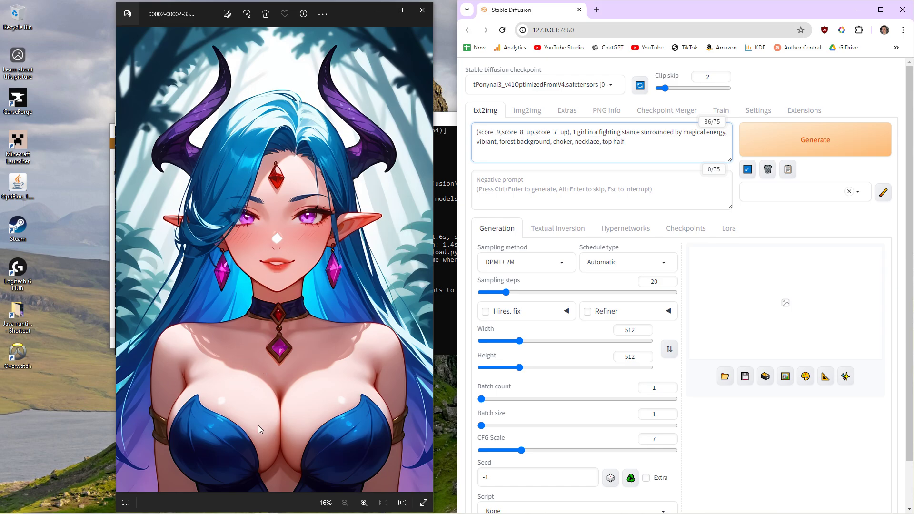
{"action": "mouse_move", "coordinate": [363, 366]}
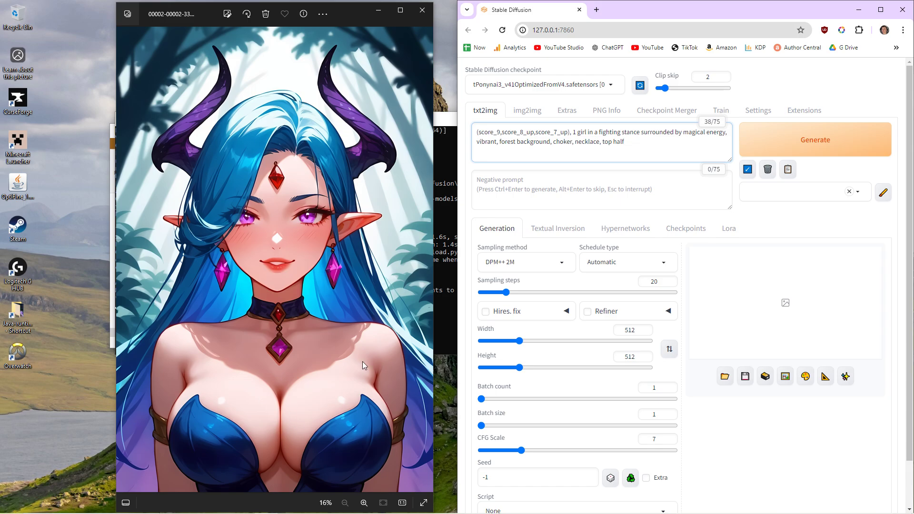
{"action": "mouse_move", "coordinate": [601, 172]}
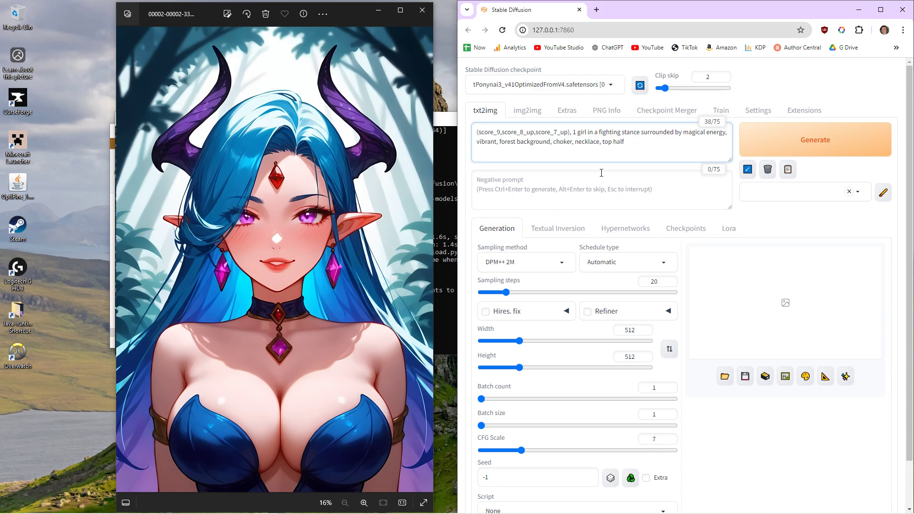
{"action": "type", "text": ", cleav, purple"}
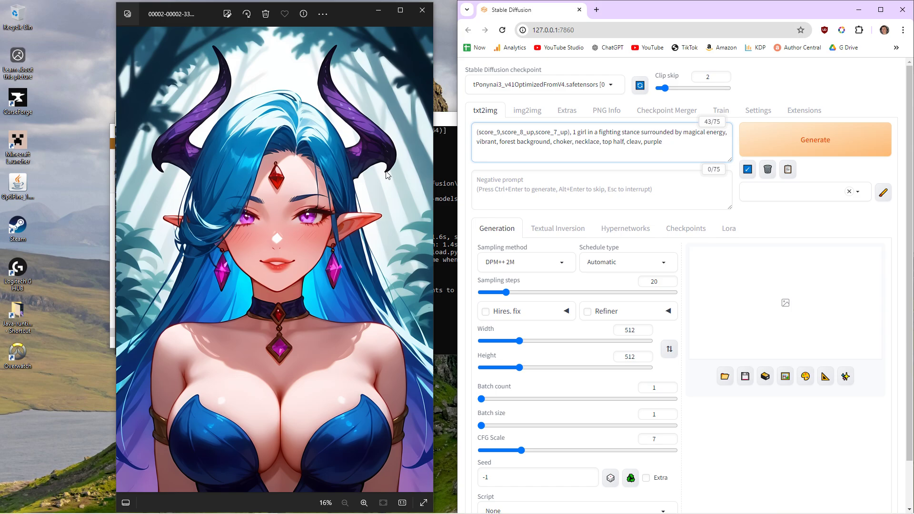
{"action": "mouse_move", "coordinate": [270, 156]}
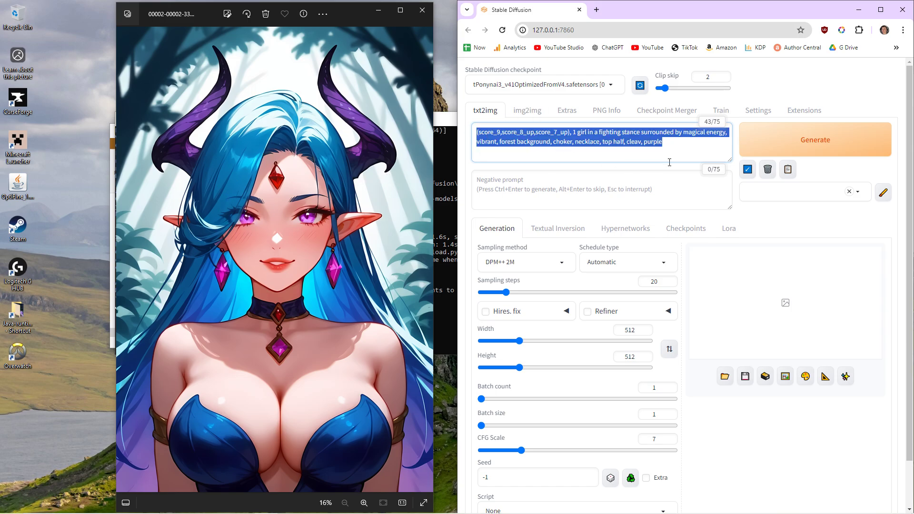
{"action": "mouse_move", "coordinate": [566, 191]}
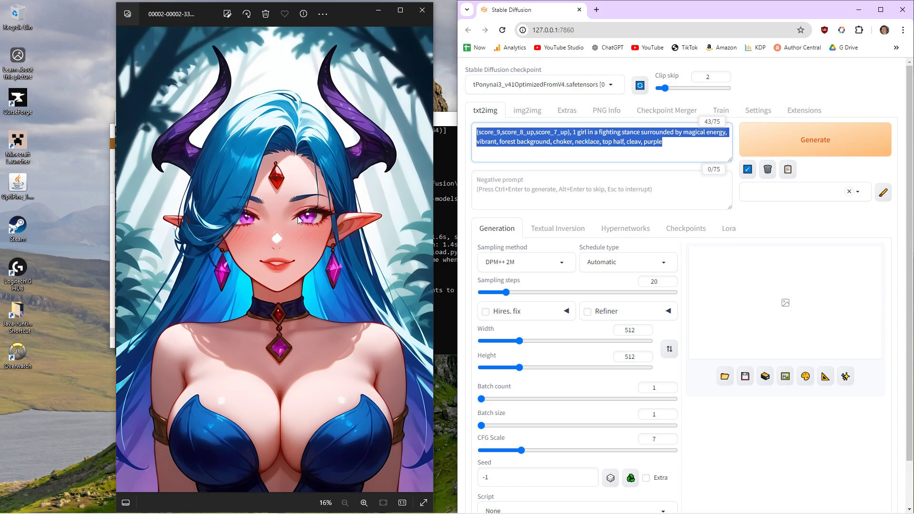
{"action": "mouse_move", "coordinate": [271, 263]}
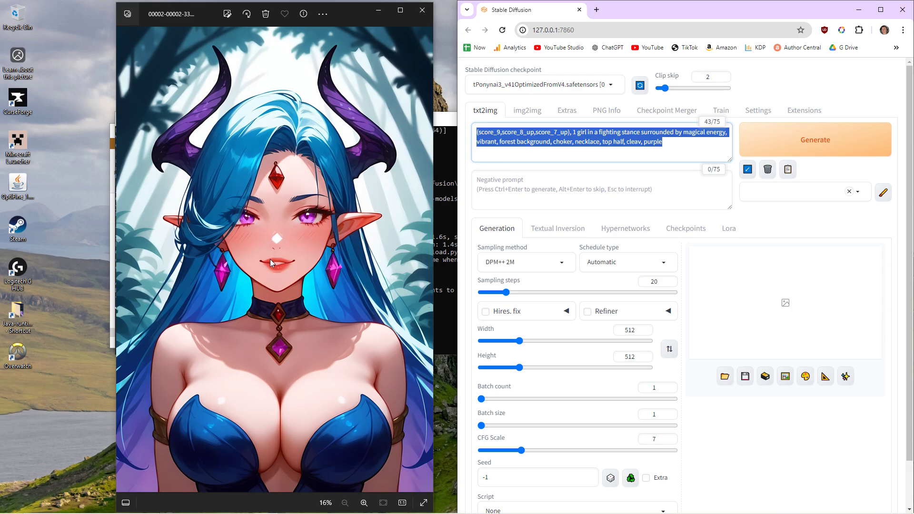
{"action": "mouse_move", "coordinate": [274, 198]}
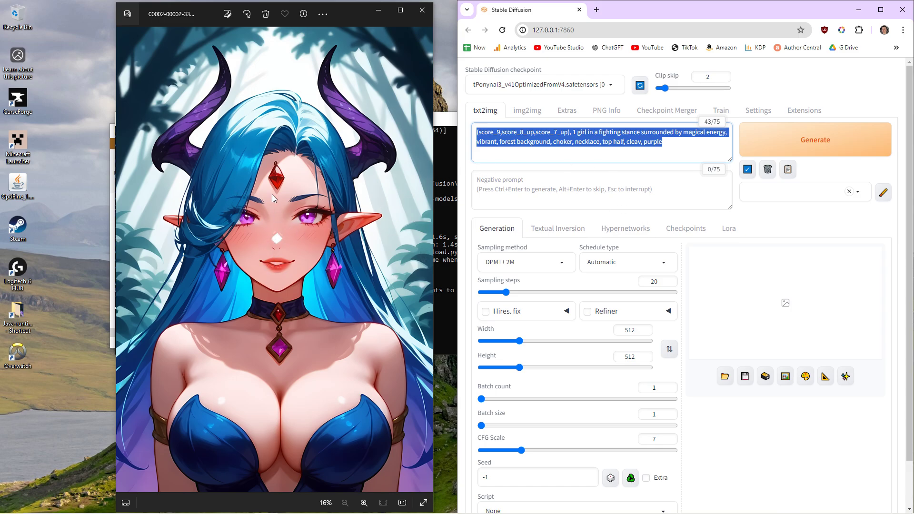
{"action": "mouse_move", "coordinate": [298, 150]}
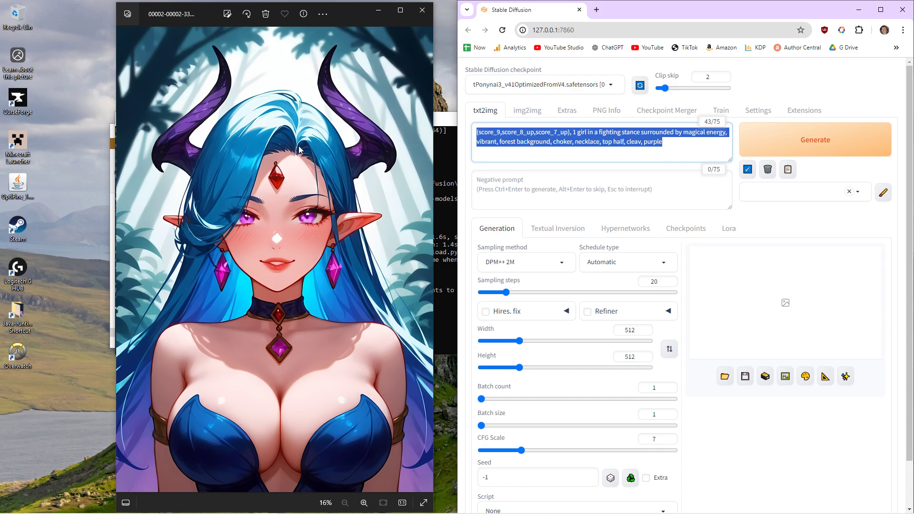
{"action": "mouse_move", "coordinate": [515, 306]}
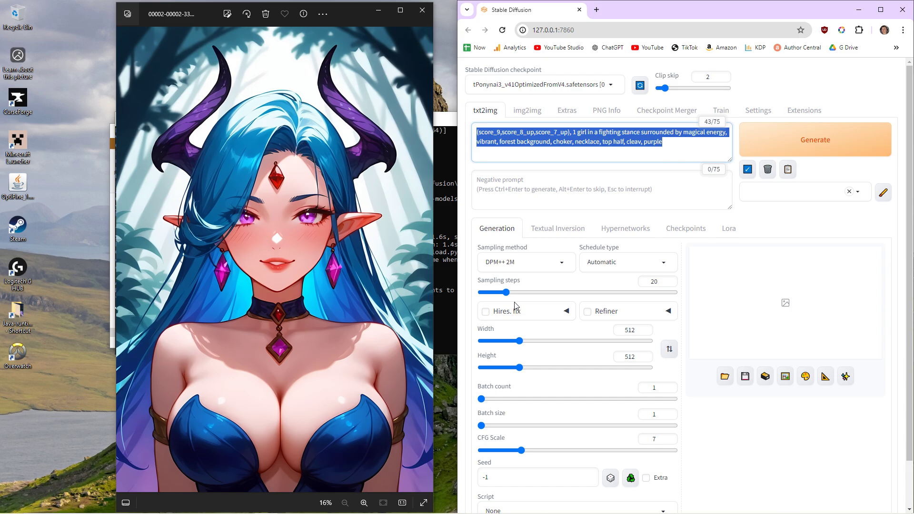
{"action": "mouse_move", "coordinate": [555, 273]}
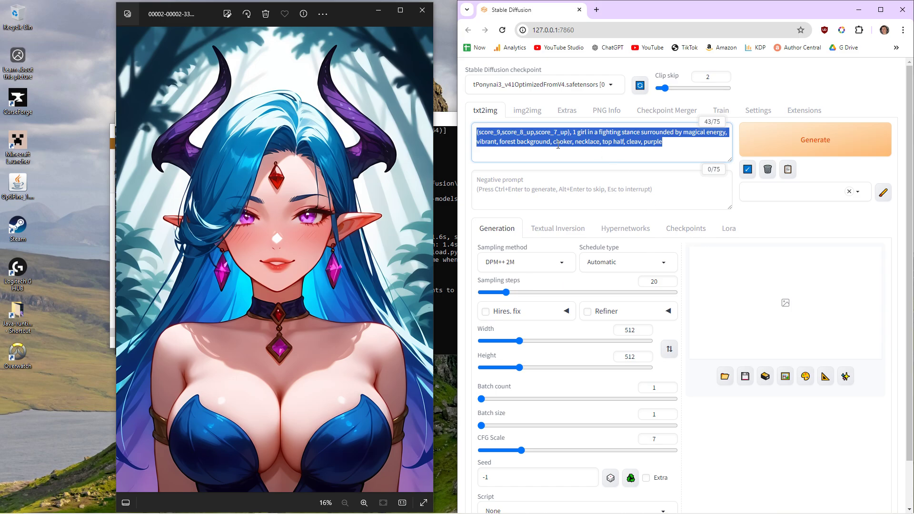
Step: Insert an opening parenthesis before 'necklace' and a trailing comma after 'purple'
{"action": "left_click", "coordinate": [575, 132]}
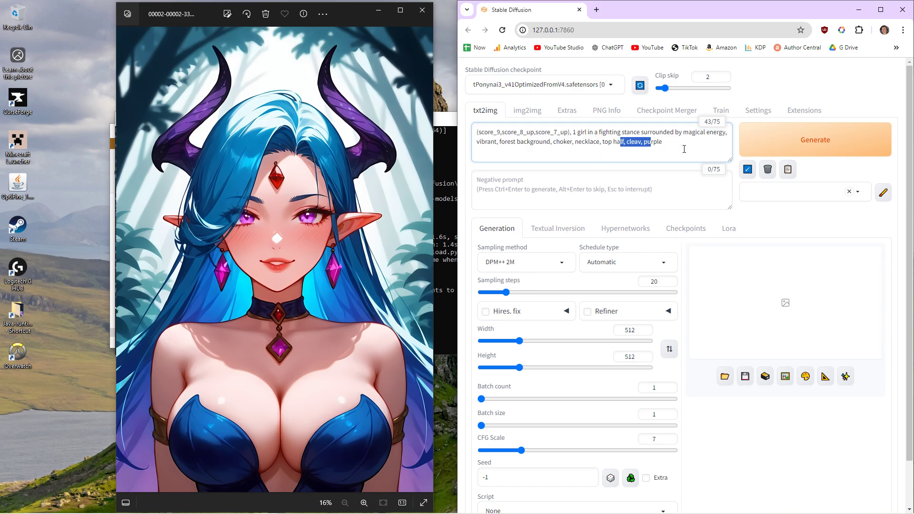
{"action": "left_click", "coordinate": [602, 142]}
{"action": "type", "text": "("}
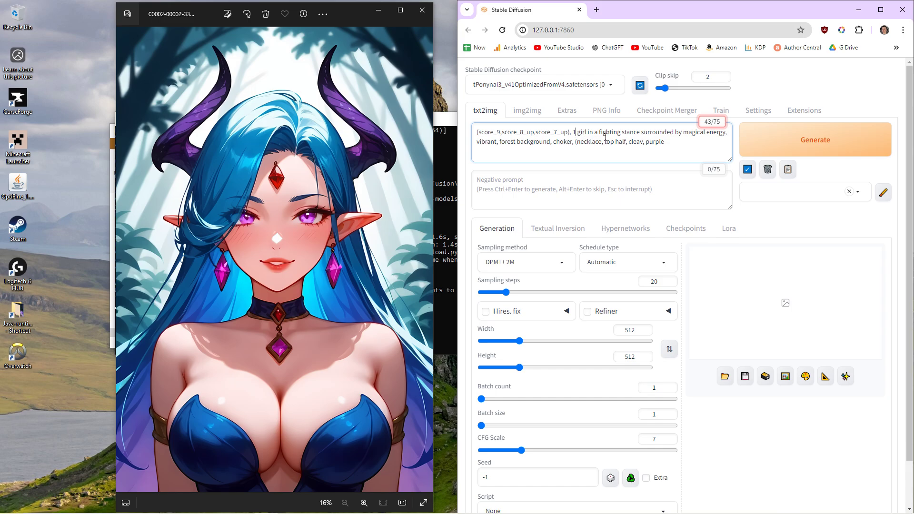
{"action": "double_click", "coordinate": [654, 142]}
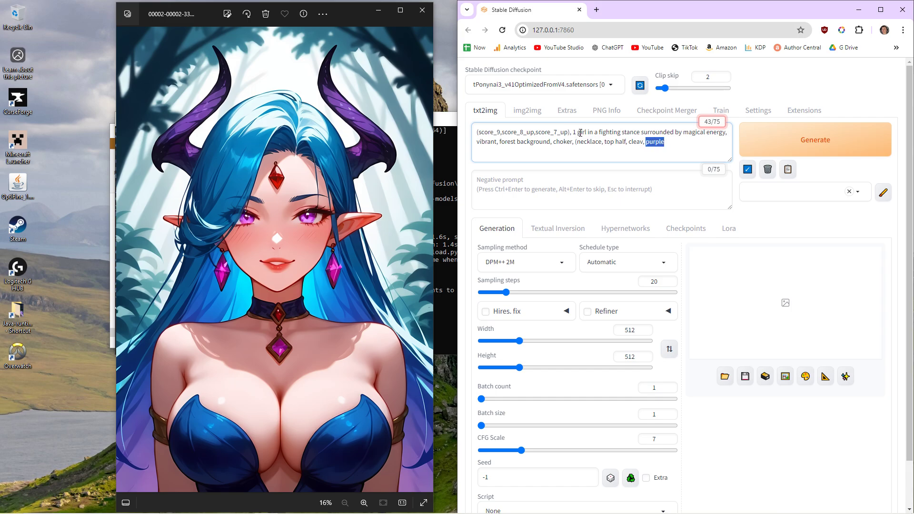
{"action": "left_click", "coordinate": [574, 132]}
{"action": "type", "text": ","}
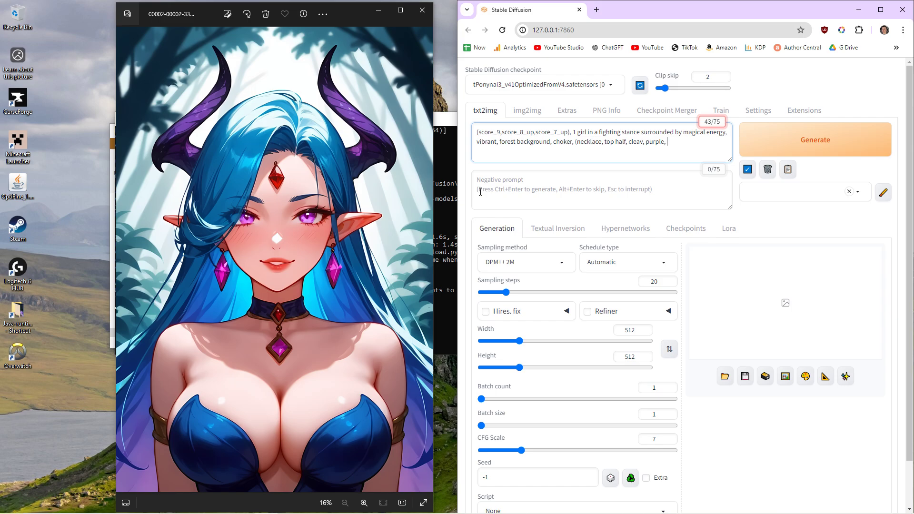
Step: Type 'moody lighting' as the final prompt tag
{"action": "type", "text": "moody light"}
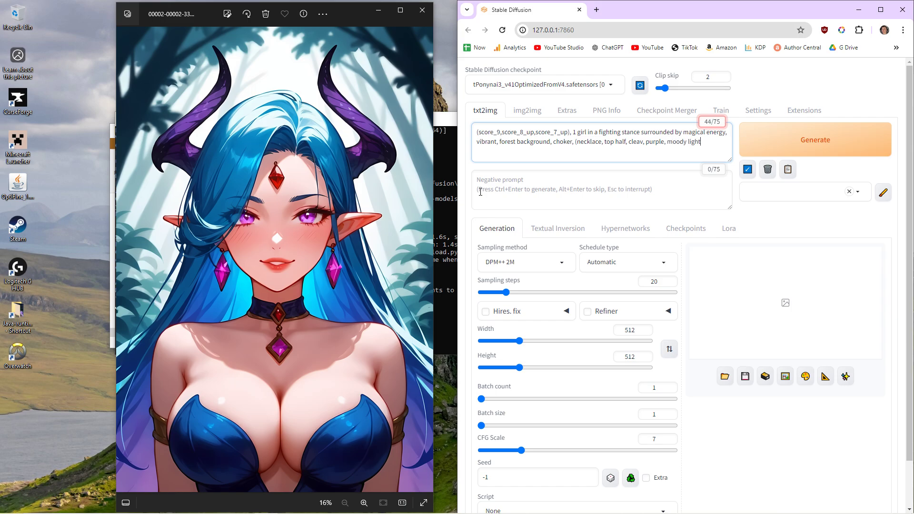
{"action": "type", "text": "ng"}
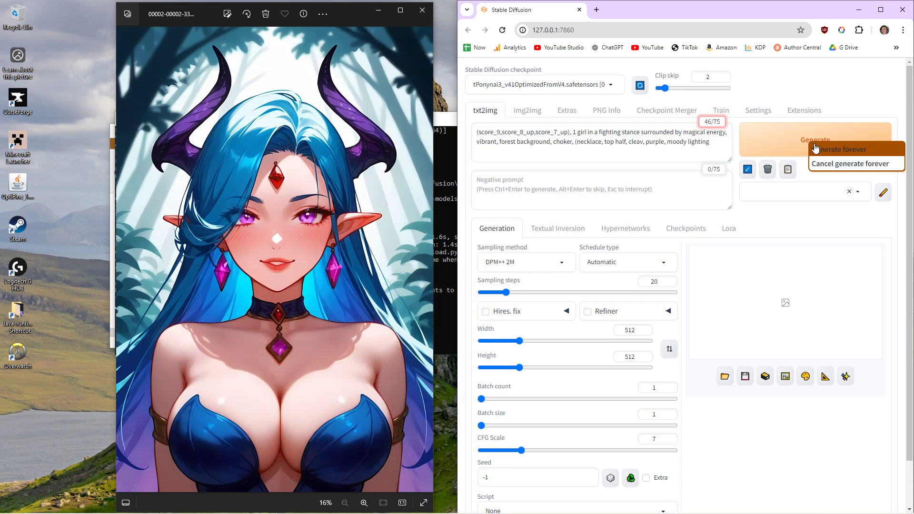
{"action": "mouse_move", "coordinate": [555, 147]}
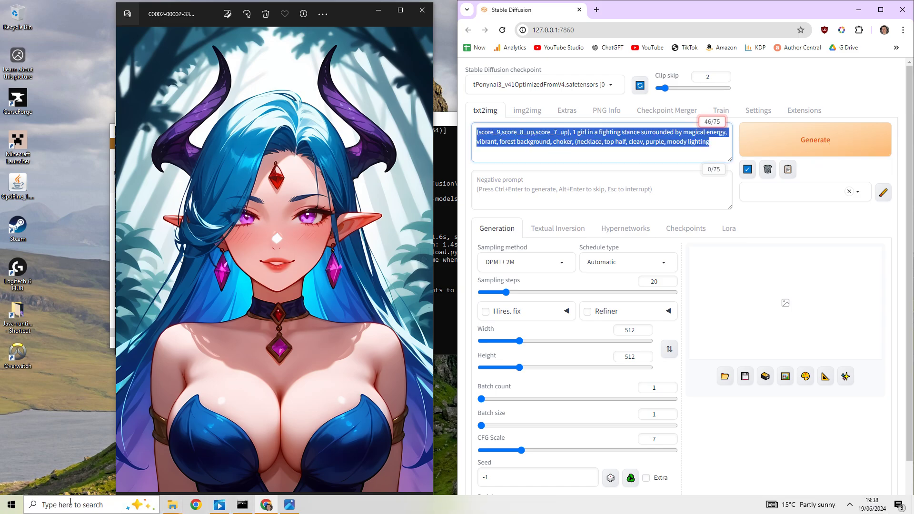
{"action": "scroll", "scroll_direction": "down", "scroll_amount": 3}
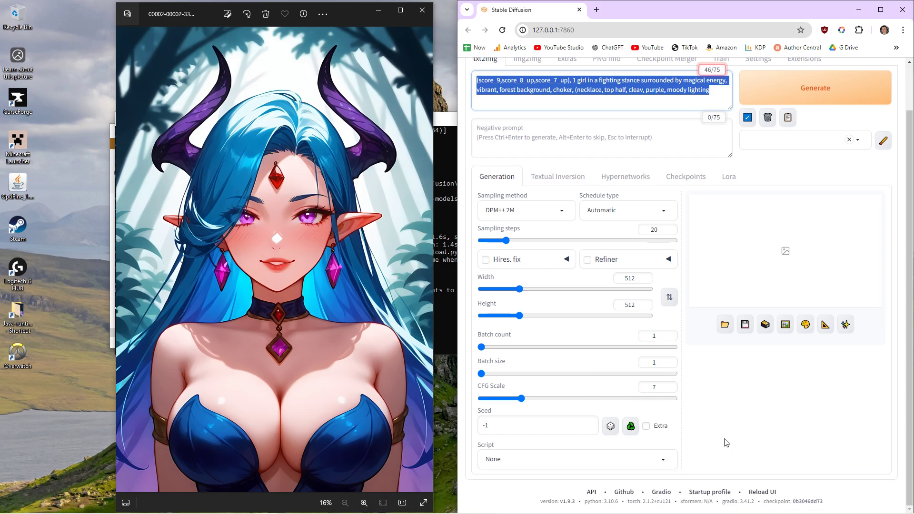
Step: Select the 'Prompts from file or textbox' script and paste three prompt lines, including 'water babe'
{"action": "left_click", "coordinate": [577, 458]}
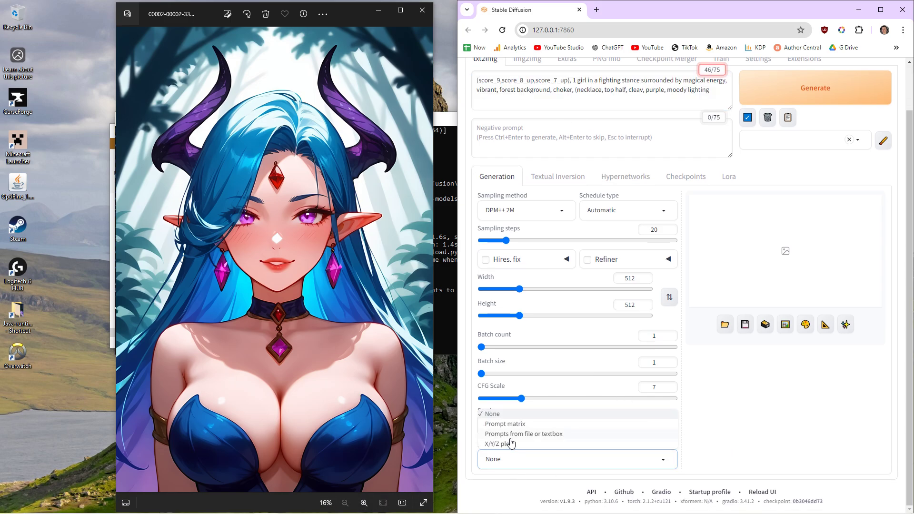
{"action": "left_click", "coordinate": [524, 433]}
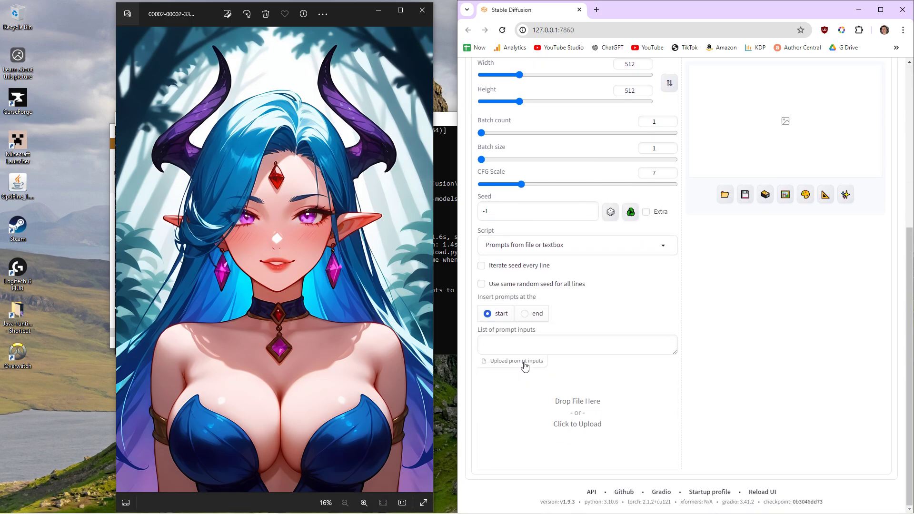
{"action": "type", "text": "(score_9,score_8_up,score_7_up), 1 girl in a fighting stance surrounded by magical energy, vibrant, forest background, choker, (necklace, top half, cleav, purple, moody lighting"}
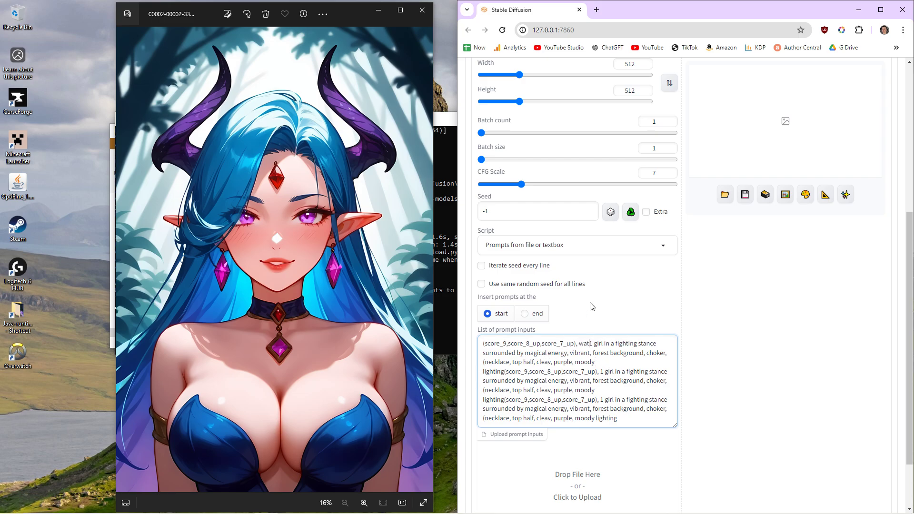
{"action": "type", "text": "water babe."}
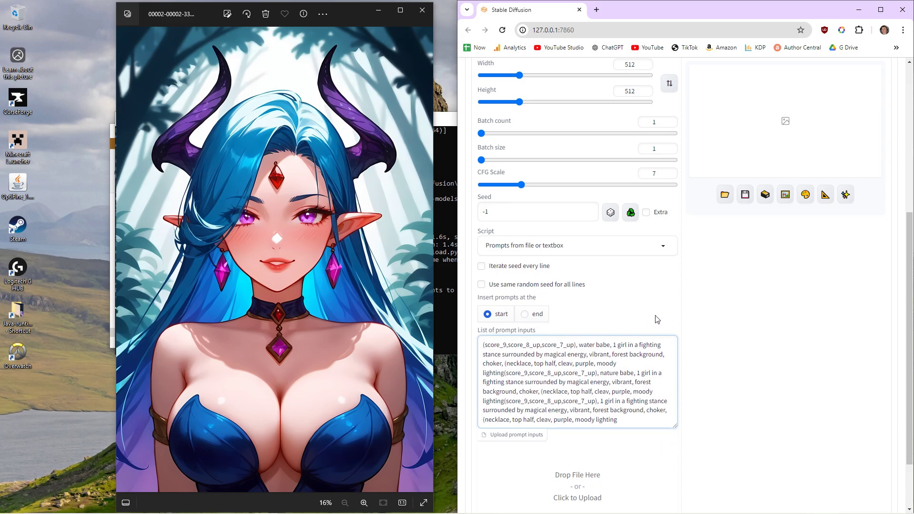
{"action": "scroll", "scroll_direction": "up", "scroll_amount": 3}
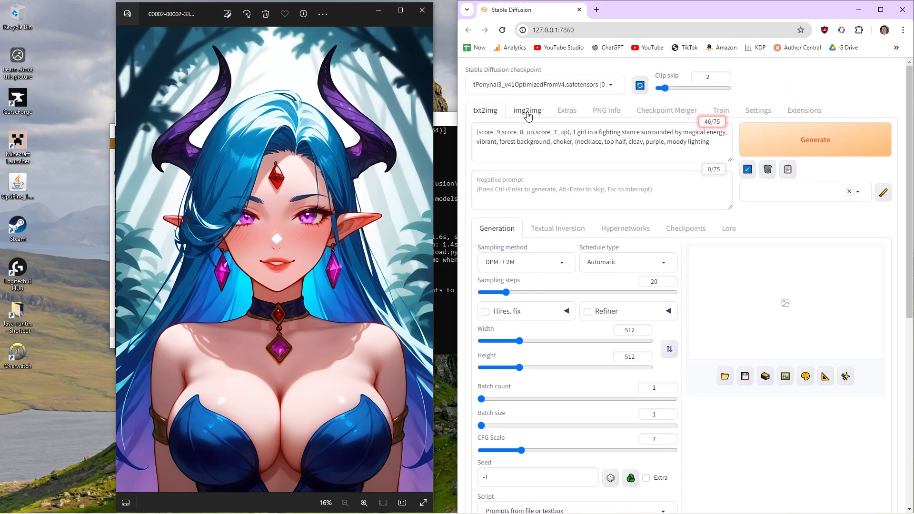
{"action": "left_click", "coordinate": [527, 110]}
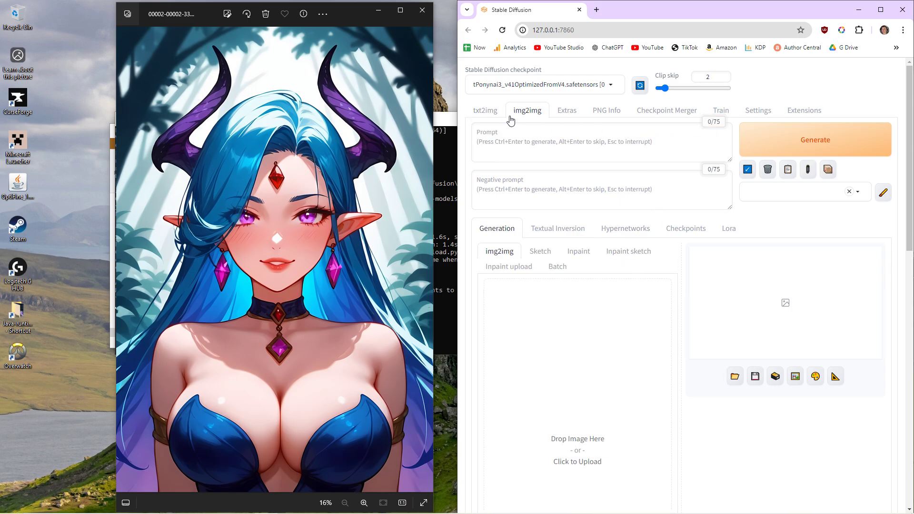
{"action": "left_click", "coordinate": [557, 266]}
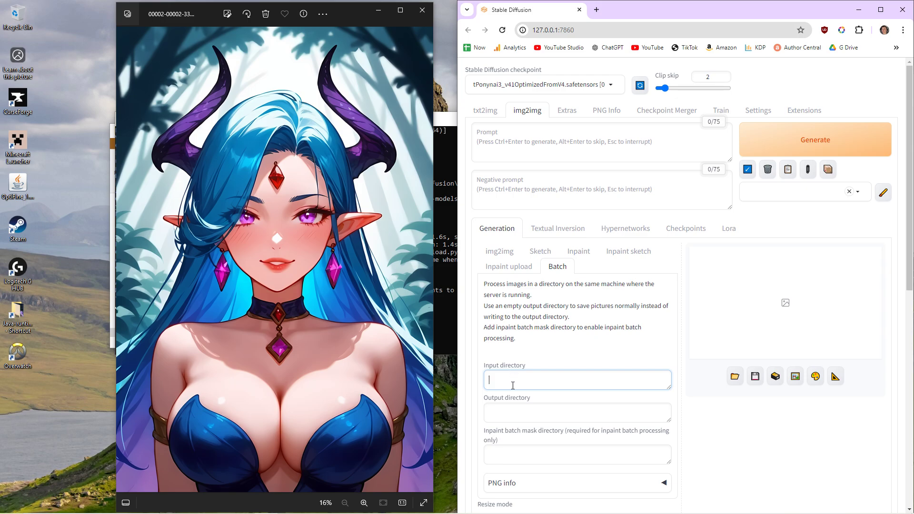
{"action": "mouse_move", "coordinate": [565, 386]}
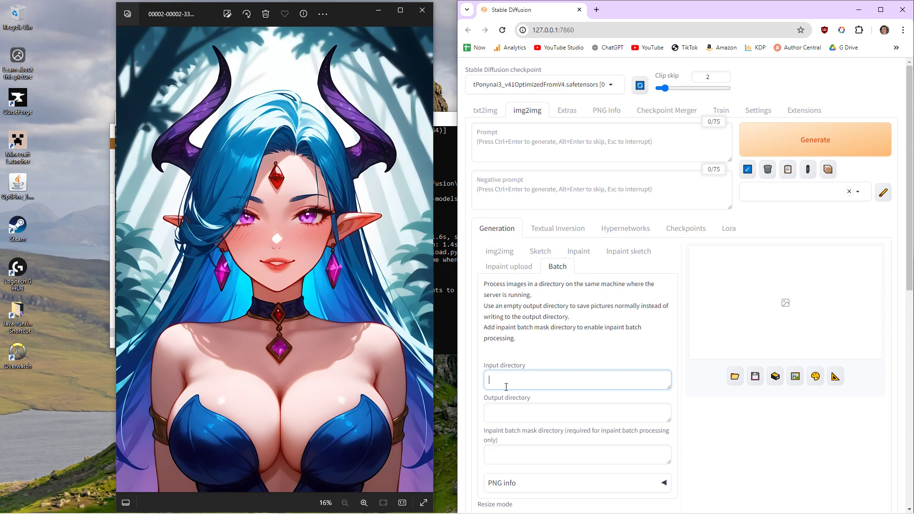
{"action": "scroll", "scroll_direction": "down", "scroll_amount": 3}
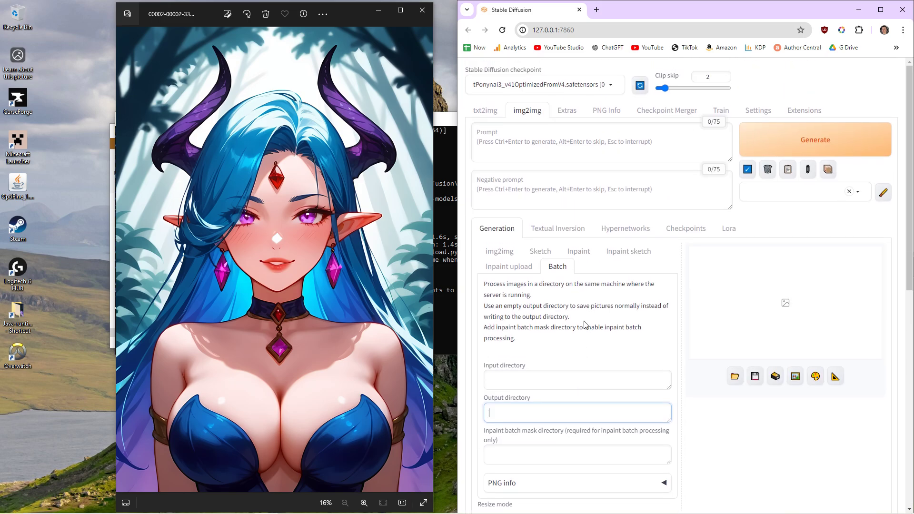
{"action": "left_click", "coordinate": [485, 110]}
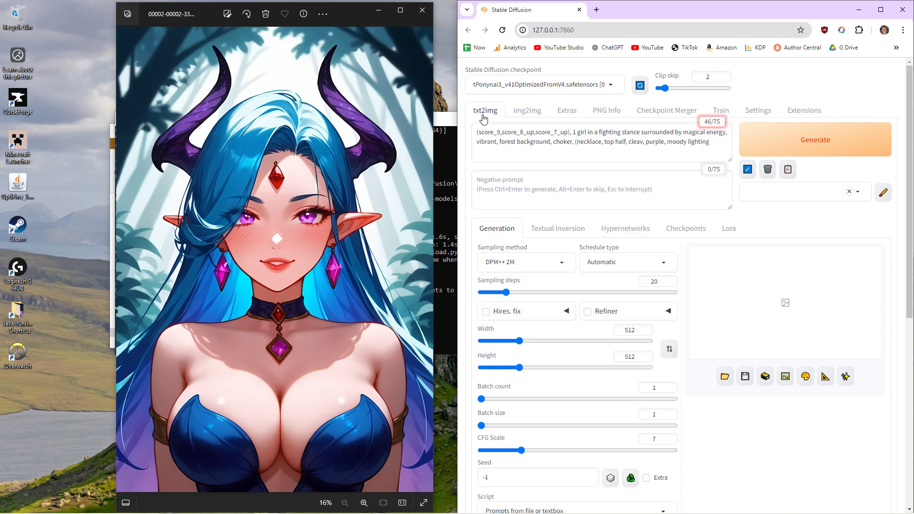
{"action": "mouse_move", "coordinate": [653, 122]}
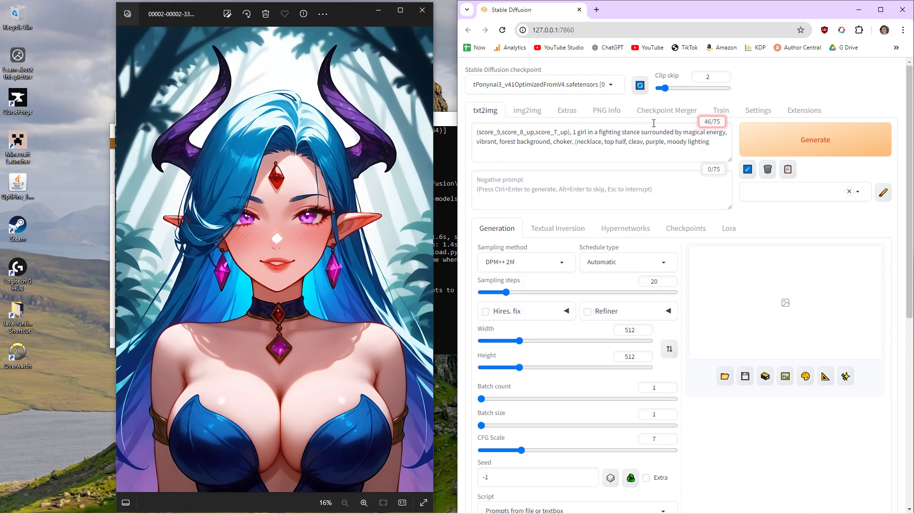